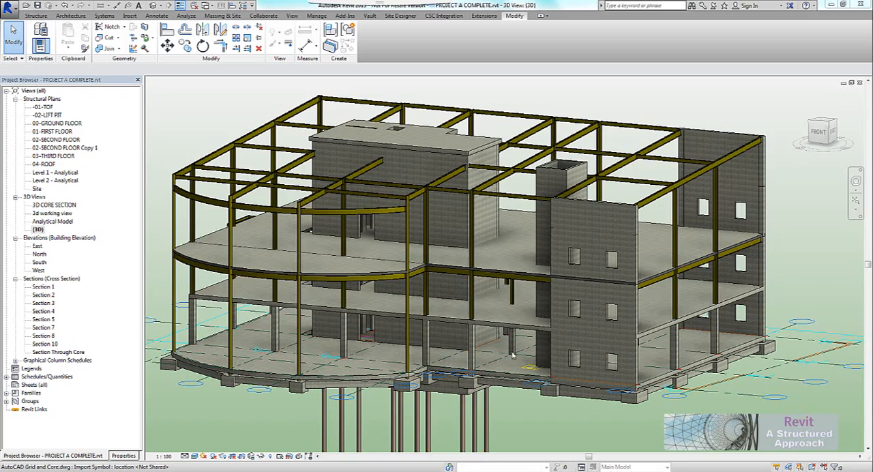
# Step: Orbit the 3D model to inspect the frame and lift core from several angles
pyautogui.moveTo(511, 355); pyautogui.dragTo(531, 374)
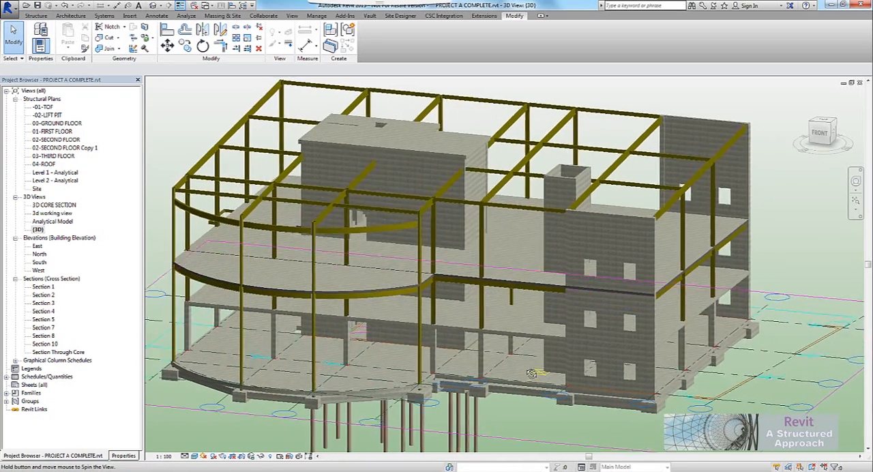
pyautogui.moveTo(532, 373); pyautogui.dragTo(515, 398)
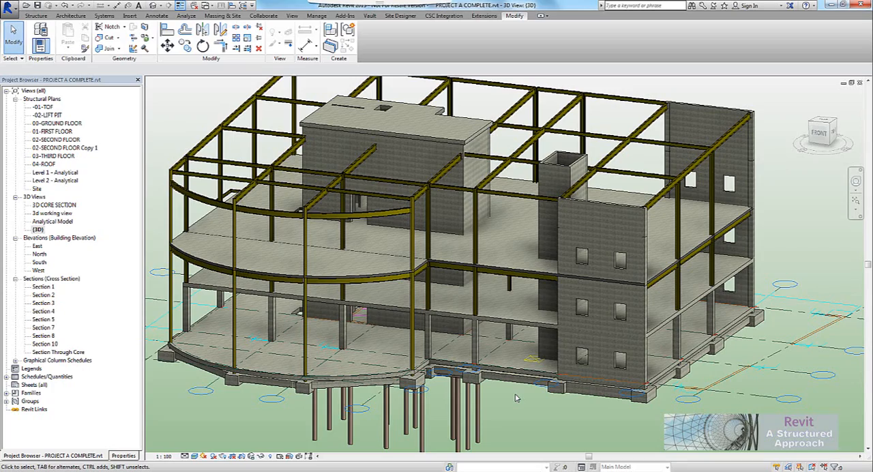
pyautogui.moveTo(515, 398); pyautogui.dragTo(567, 325)
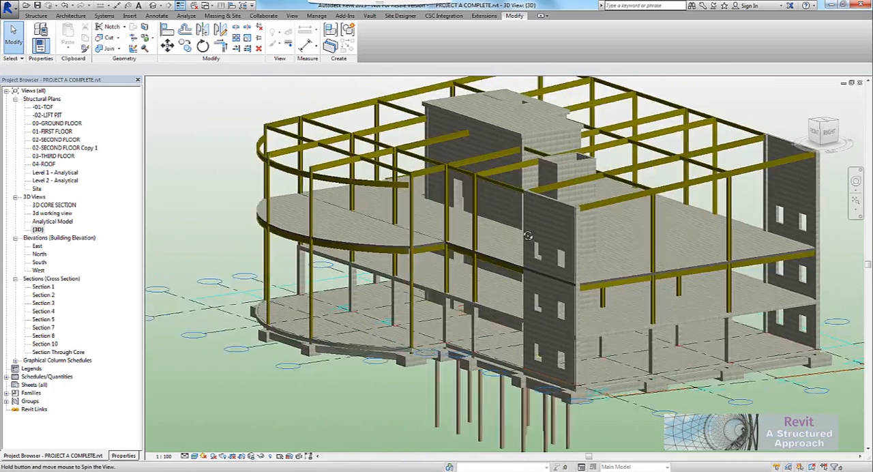
pyautogui.moveTo(529, 236); pyautogui.dragTo(439, 165)
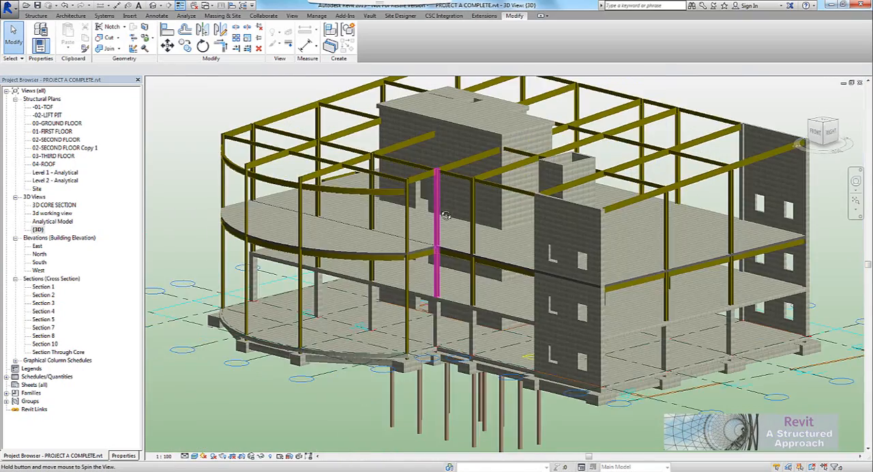
pyautogui.moveTo(443, 218); pyautogui.dragTo(371, 256)
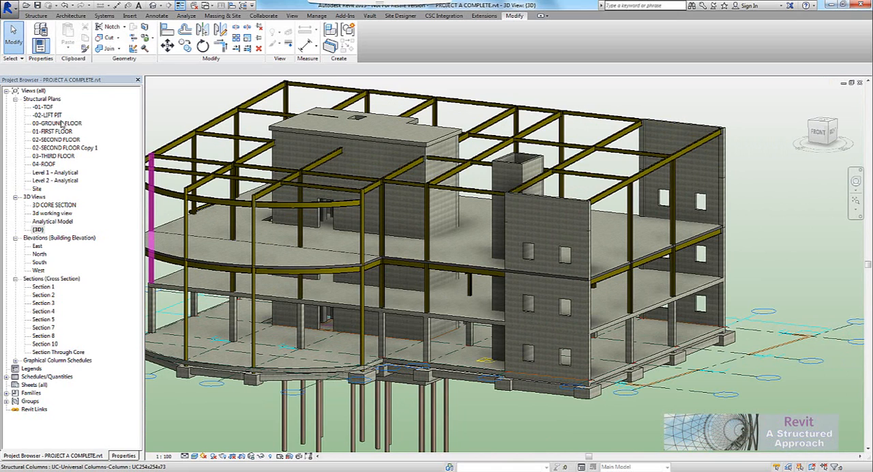
# Step: Bring up the 02-LIFT PIT then 00-TOF structural plans and start, then cancel, a shaft opening sketch
pyautogui.doubleClick(47, 114)
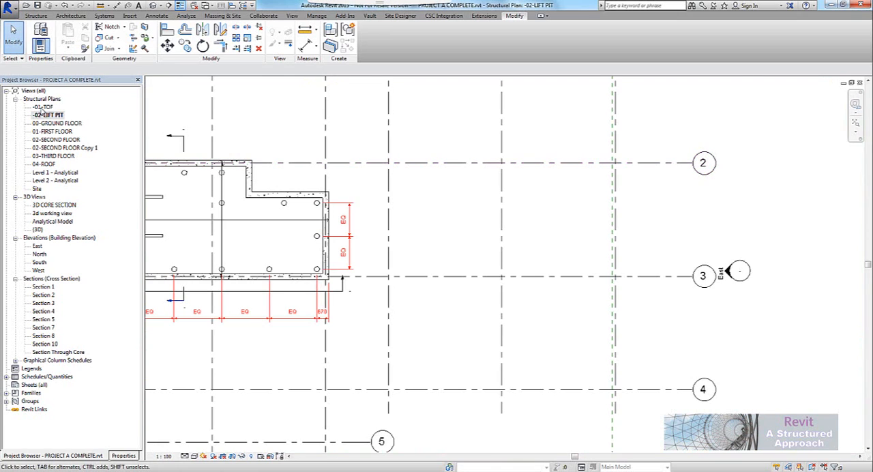
pyautogui.doubleClick(42, 106)
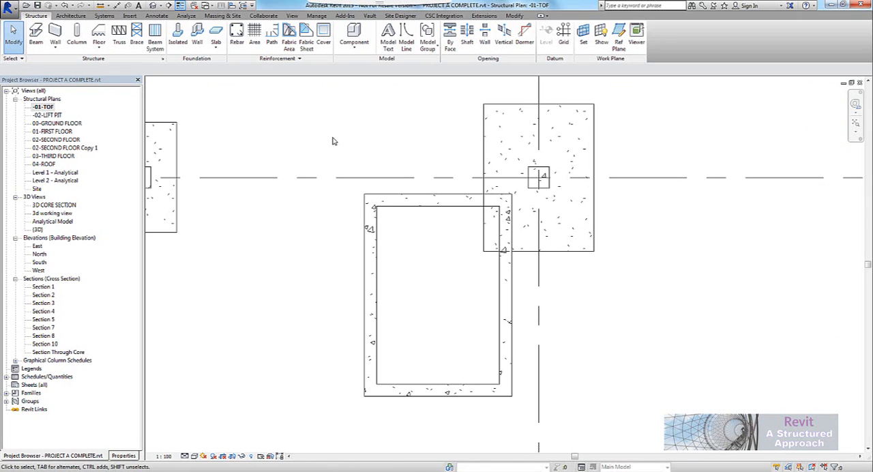
pyautogui.moveTo(472, 78)
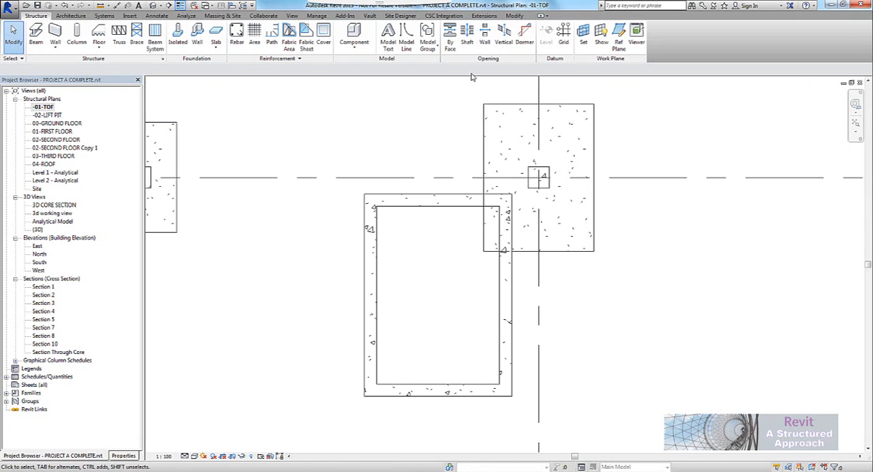
pyautogui.moveTo(461, 34)
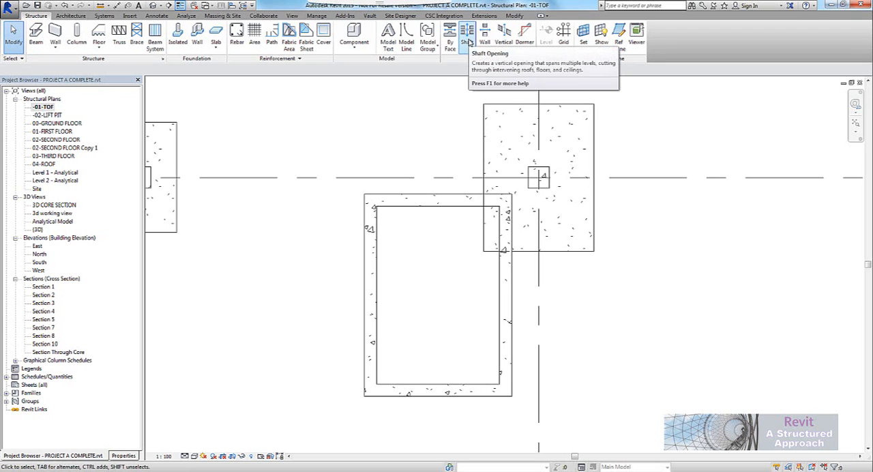
pyautogui.moveTo(464, 31)
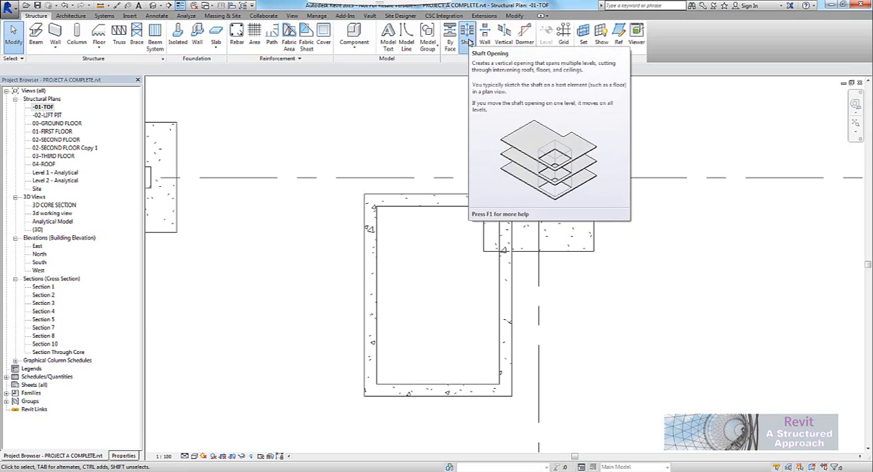
pyautogui.click(461, 31)
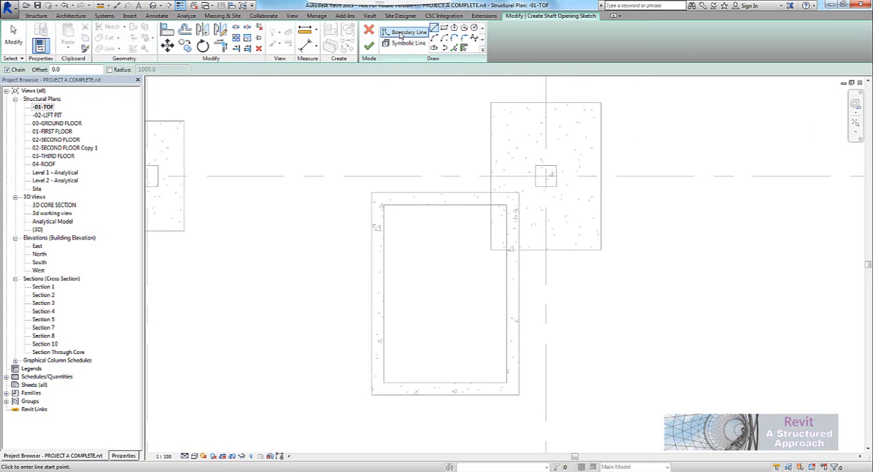
pyautogui.moveTo(409, 31)
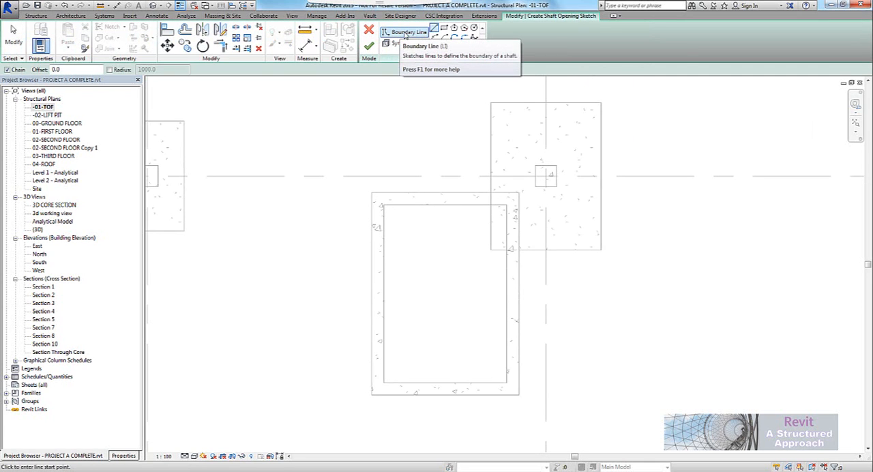
pyautogui.click(405, 44)
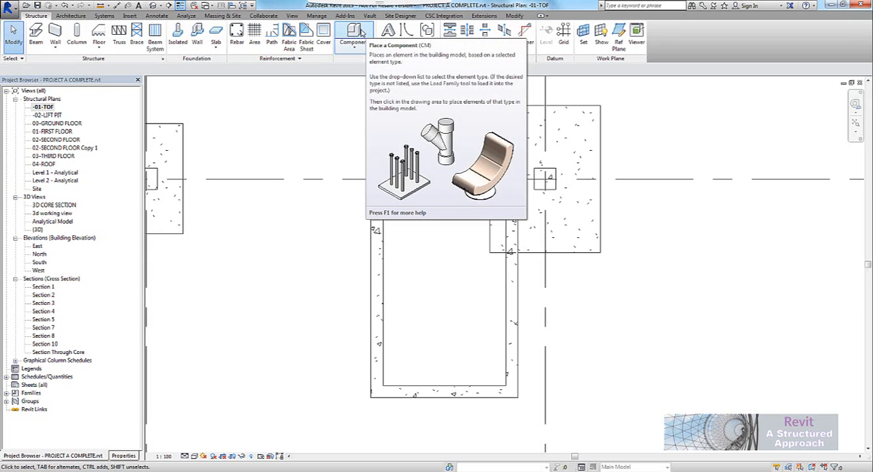
# Step: Place the Structural Opening component in the lift pit with an Opening Height of 10000
pyautogui.click(347, 31)
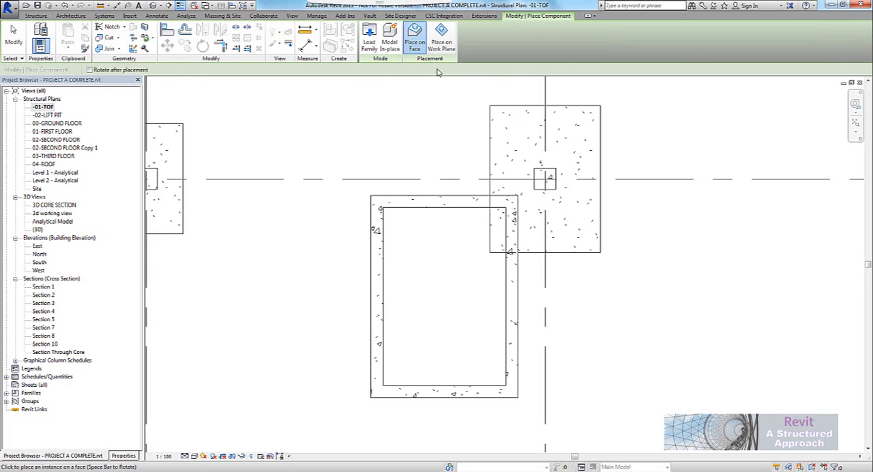
pyautogui.click(442, 38)
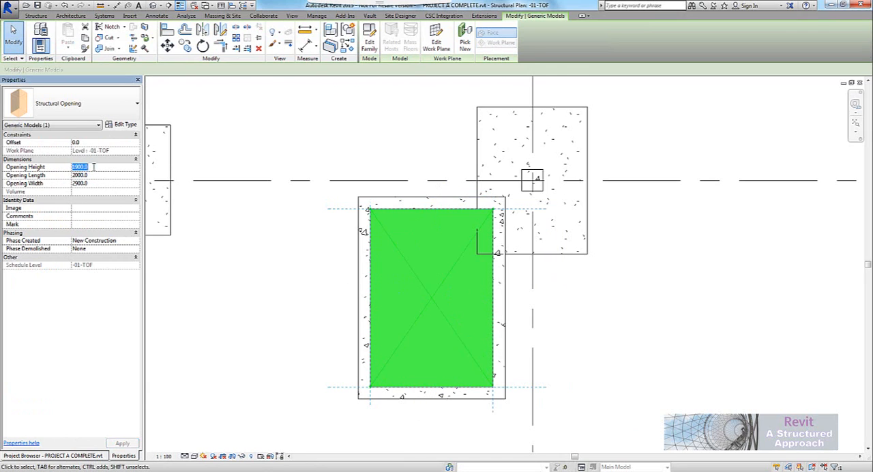
pyautogui.write('10000.0')
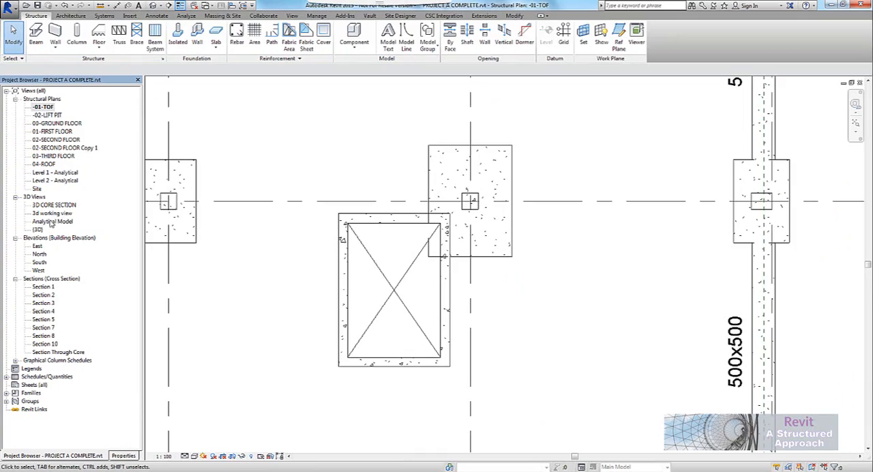
# Step: Switch to the {3D} view and zoom toward the new opening inside the lift core
pyautogui.doubleClick(38, 229)
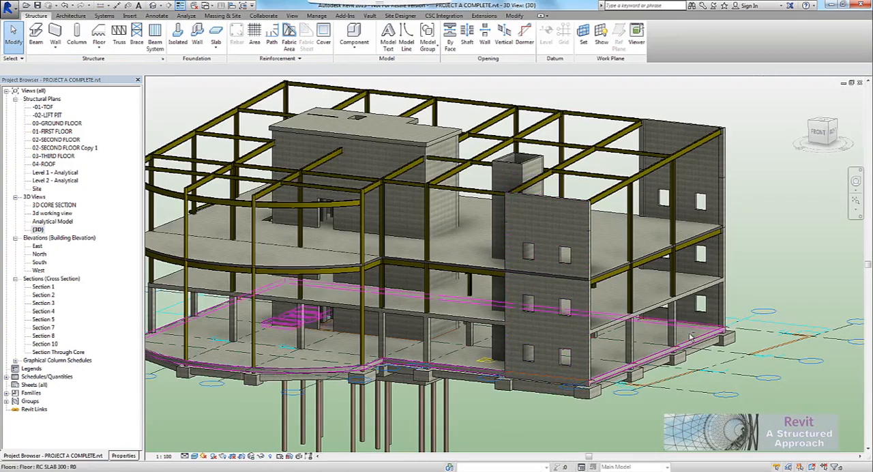
pyautogui.moveTo(688, 334); pyautogui.dragTo(538, 339)
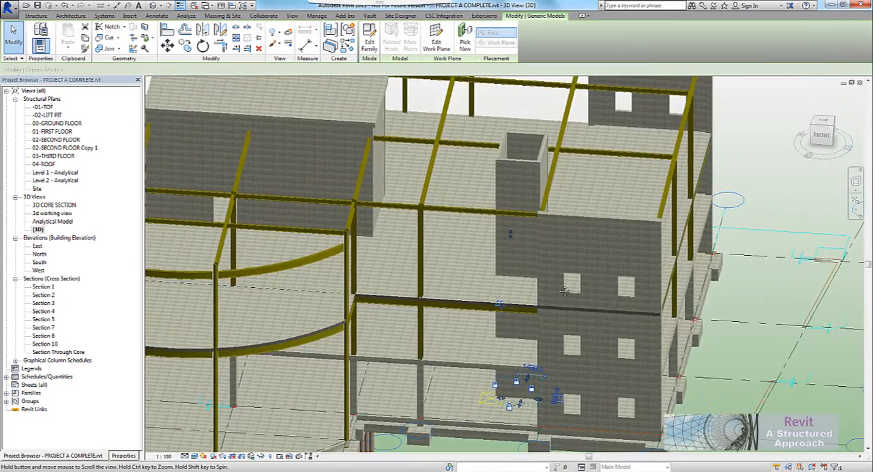
pyautogui.moveTo(562, 289); pyautogui.dragTo(518, 161)
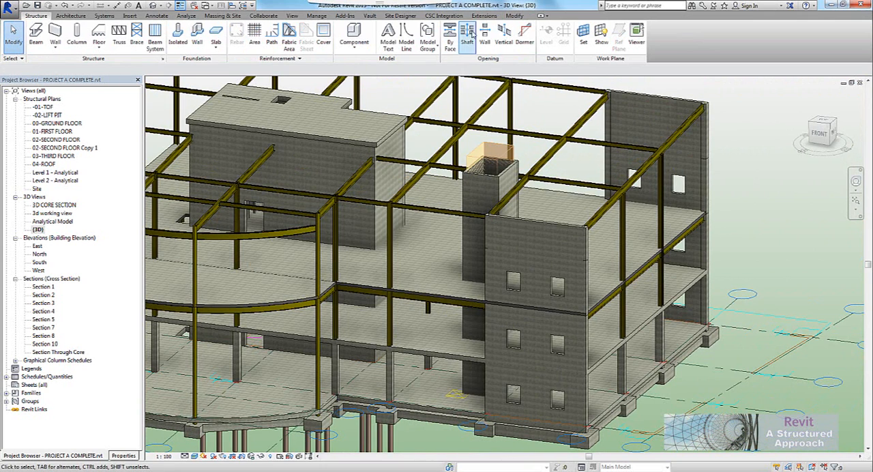
# Step: Reassign the selected opening's work plane to another level via Edit Work Plane
pyautogui.click(287, 120)
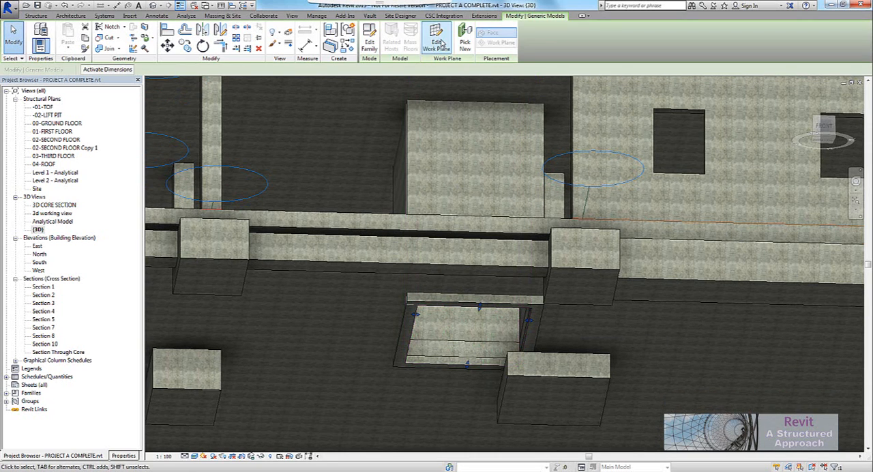
pyautogui.click(437, 40)
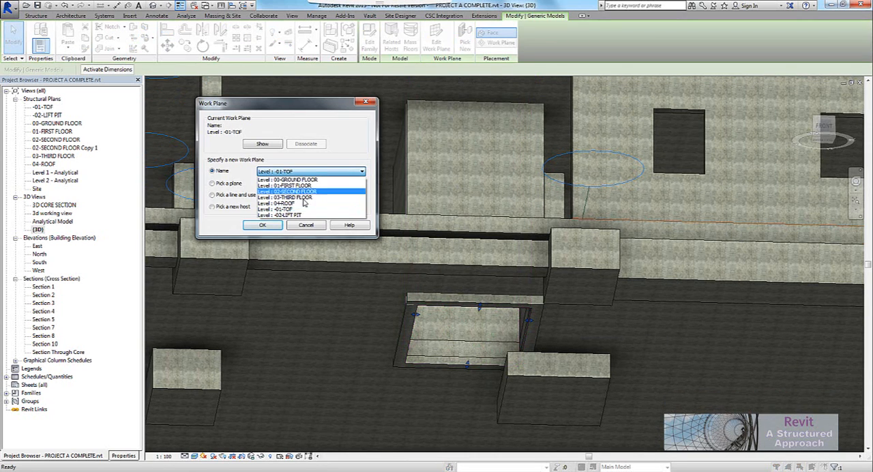
pyautogui.click(261, 225)
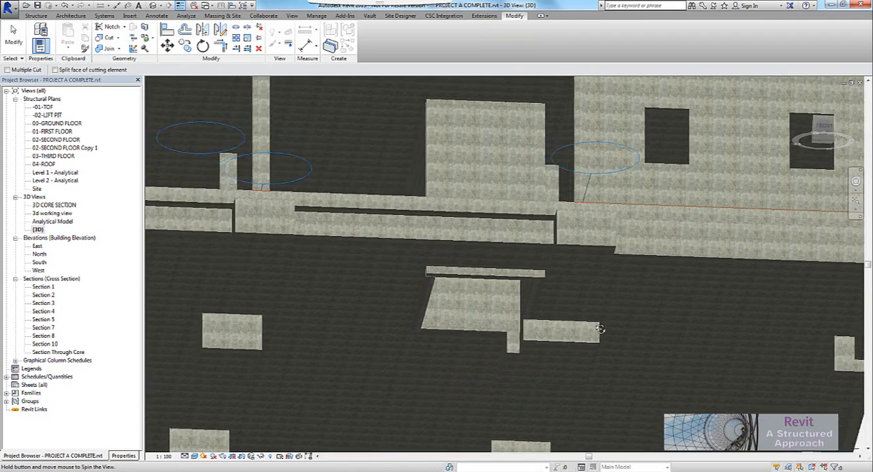
pyautogui.moveTo(600, 328); pyautogui.dragTo(545, 273)
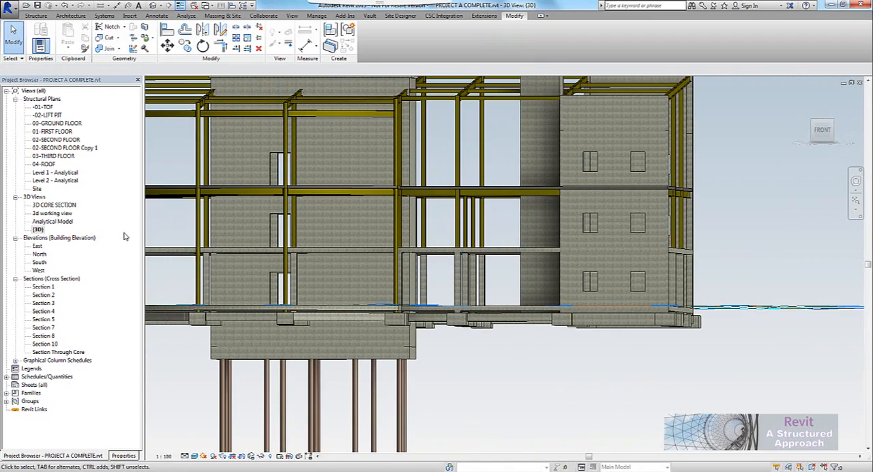
# Step: Show the 01-FIRST FLOOR plan and resize the opening there to a square
pyautogui.doubleClick(52, 131)
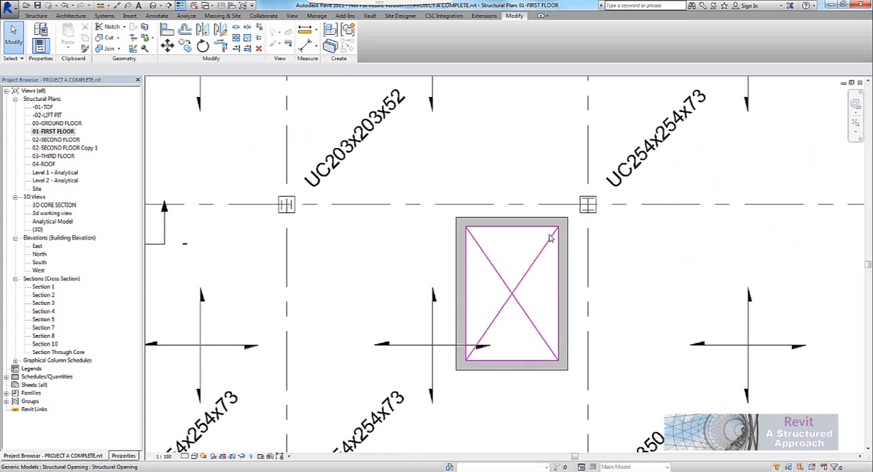
pyautogui.doubleClick(53, 139)
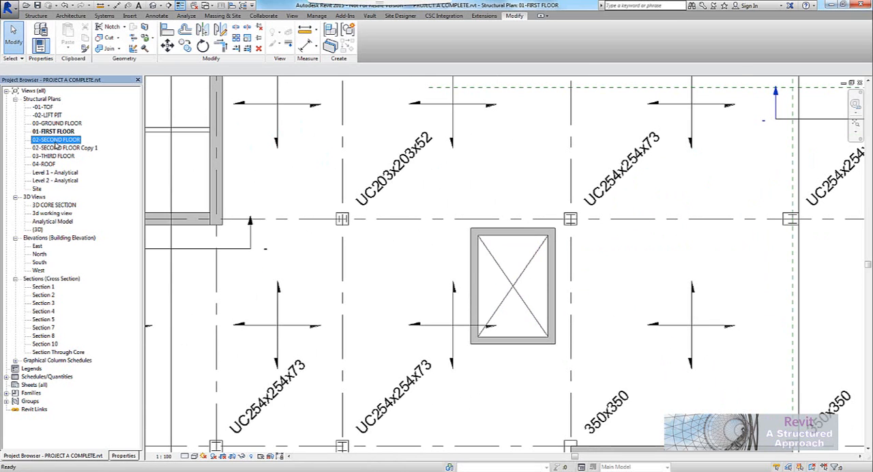
pyautogui.doubleClick(53, 139)
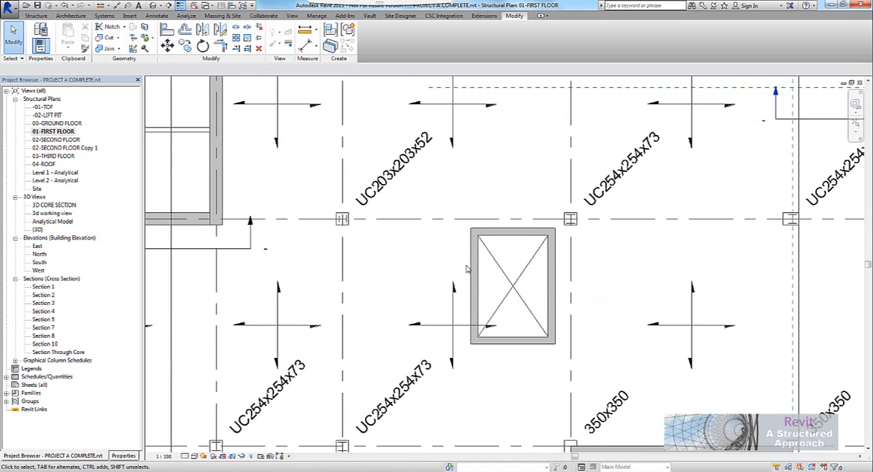
pyautogui.click(472, 267)
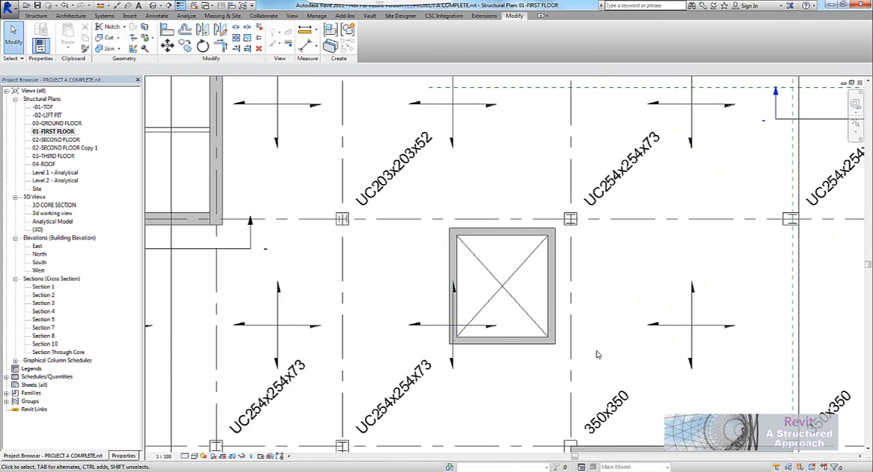
pyautogui.click(502, 234)
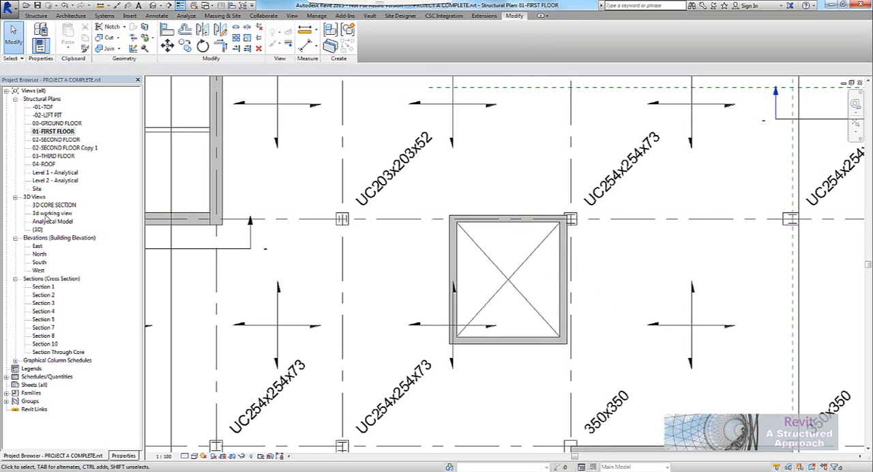
# Step: Return to the {3D} view and orbit around the pit opening cutting the core wall
pyautogui.doubleClick(37, 229)
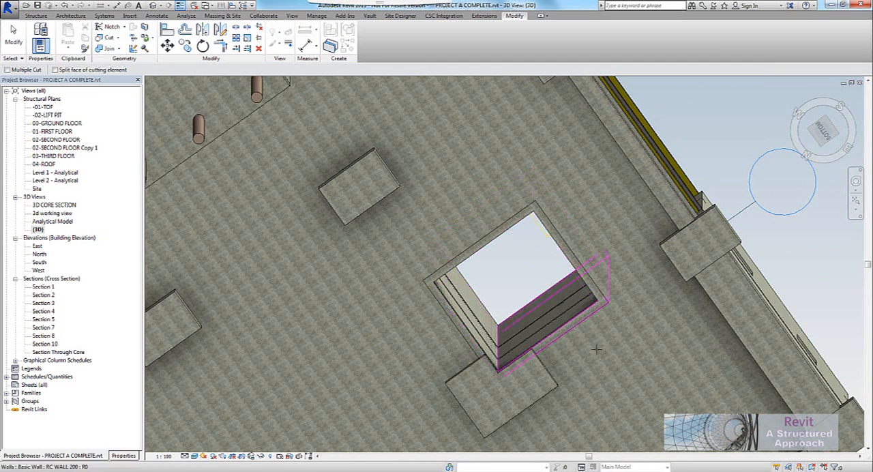
pyautogui.moveTo(597, 349); pyautogui.dragTo(503, 303)
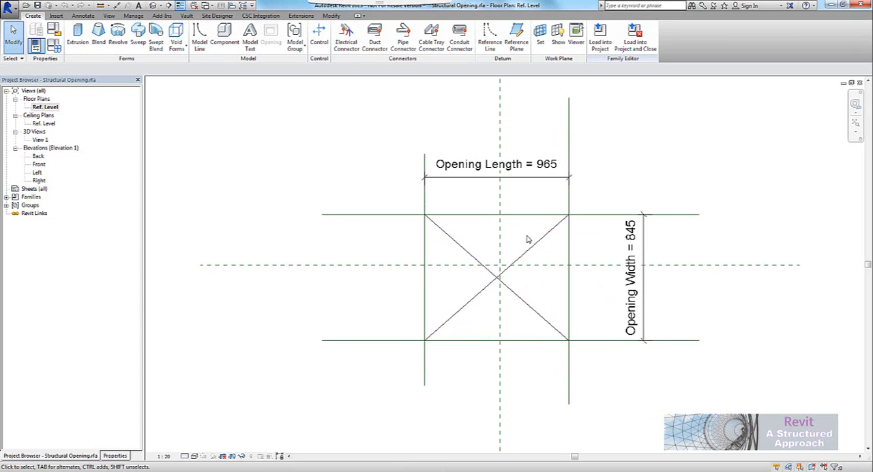
pyautogui.moveTo(491, 232)
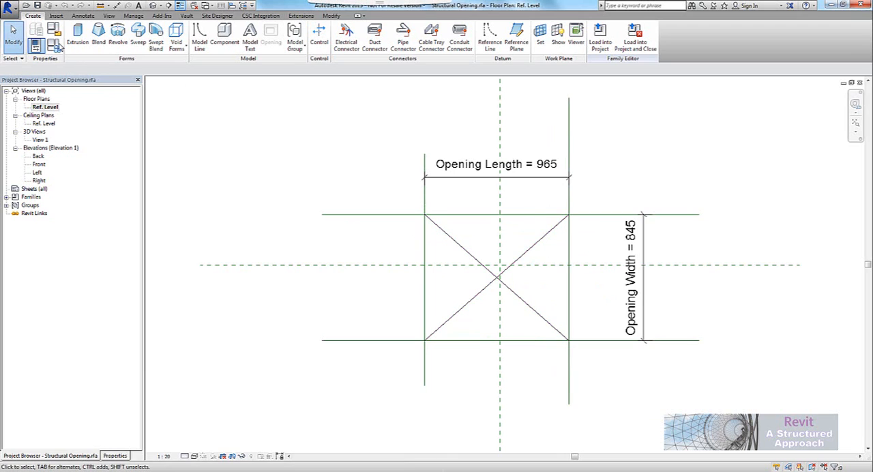
# Step: Start a new family from the Metric Generic Model.rft template
pyautogui.click(7, 7)
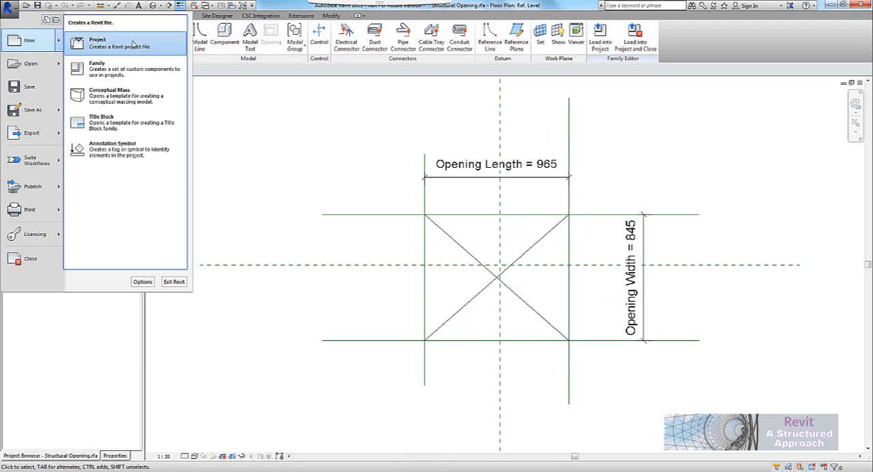
pyautogui.moveTo(136, 71)
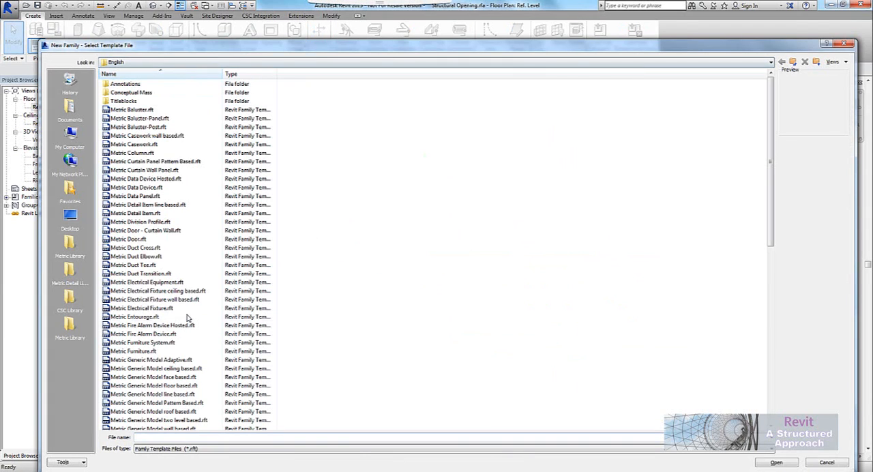
pyautogui.click(139, 360)
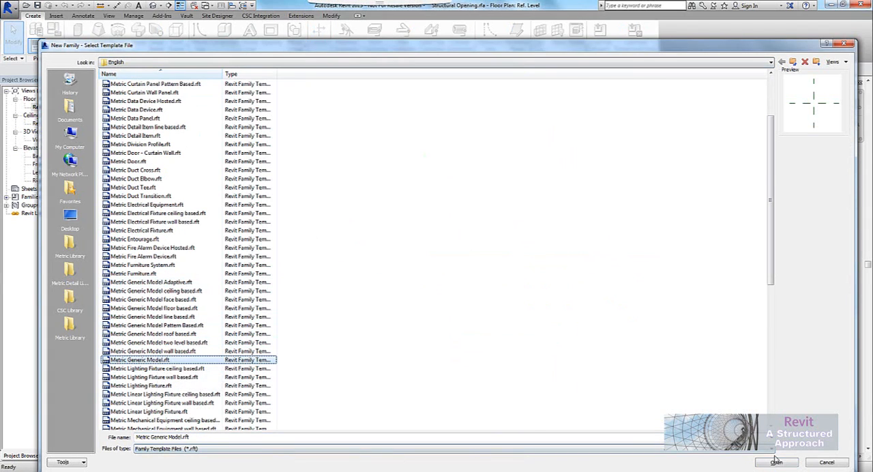
pyautogui.click(777, 461)
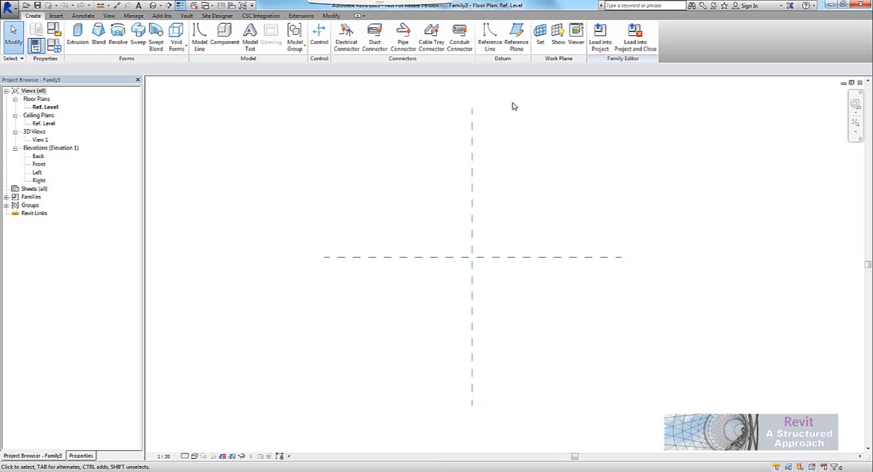
pyautogui.moveTo(515, 34)
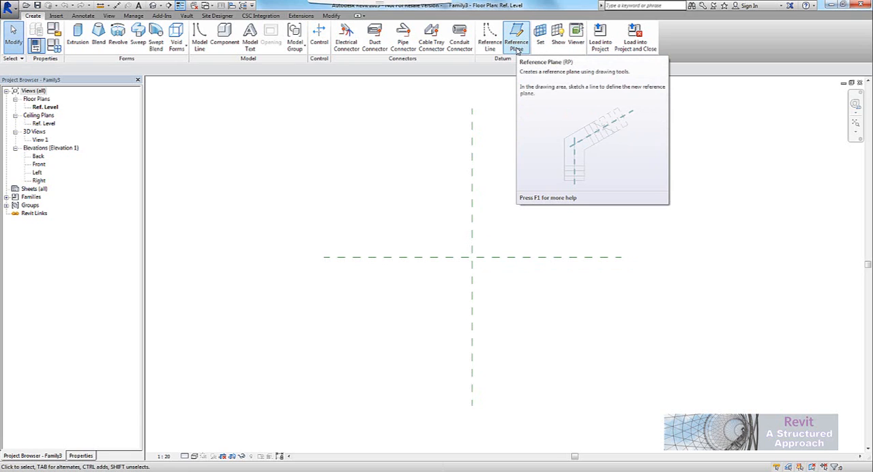
pyautogui.moveTo(491, 34)
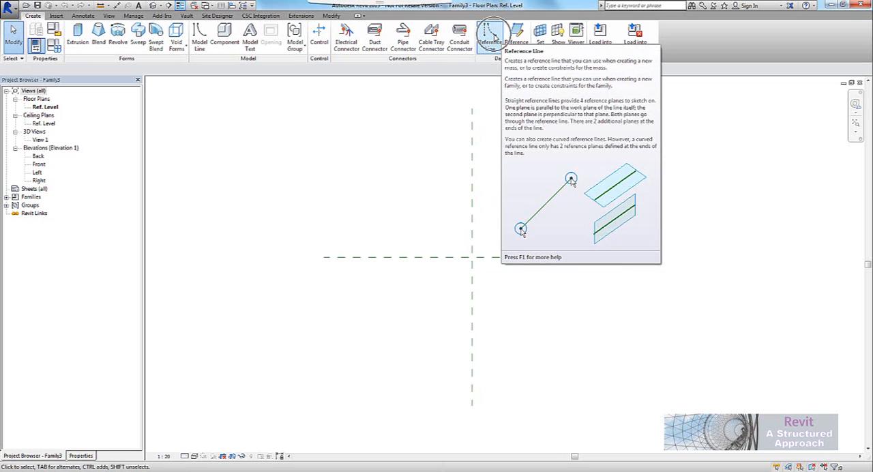
# Step: Draw reference lines framing the opening and move the vertical one into place
pyautogui.click(490, 31)
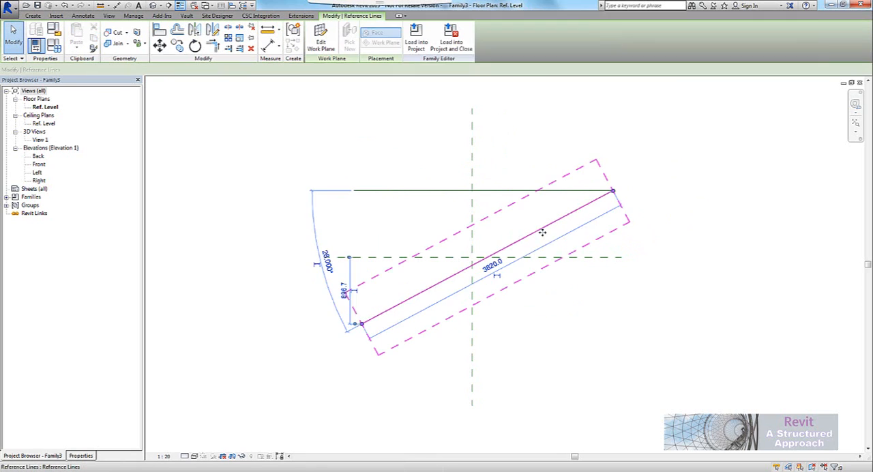
pyautogui.rightClick(540, 198)
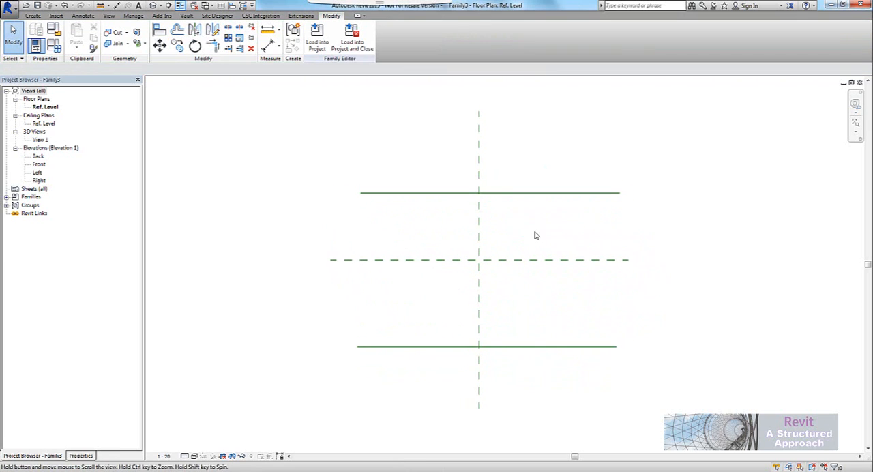
pyautogui.click(43, 12)
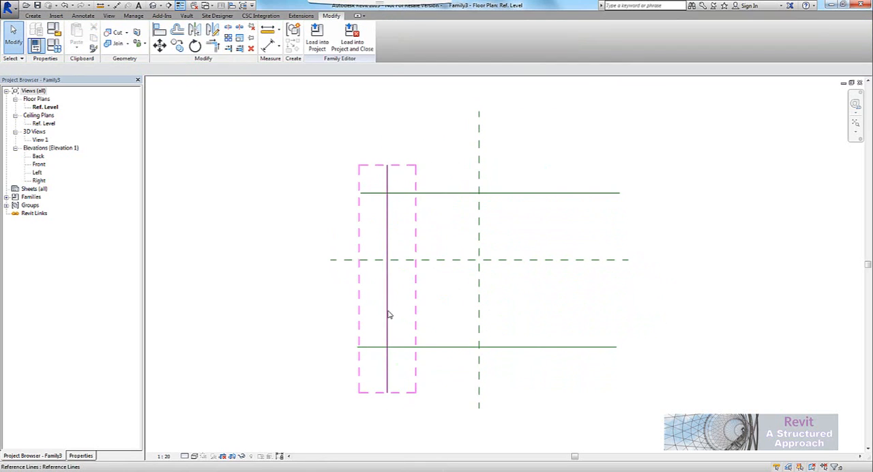
pyautogui.moveTo(387, 314); pyautogui.dragTo(581, 319)
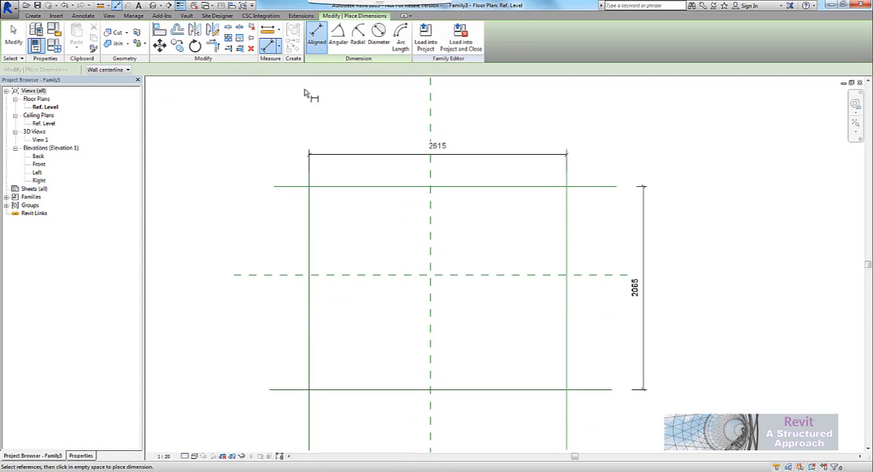
# Step: Label the 2615 dimension with a new Opening_Length instance parameter
pyautogui.click(436, 146)
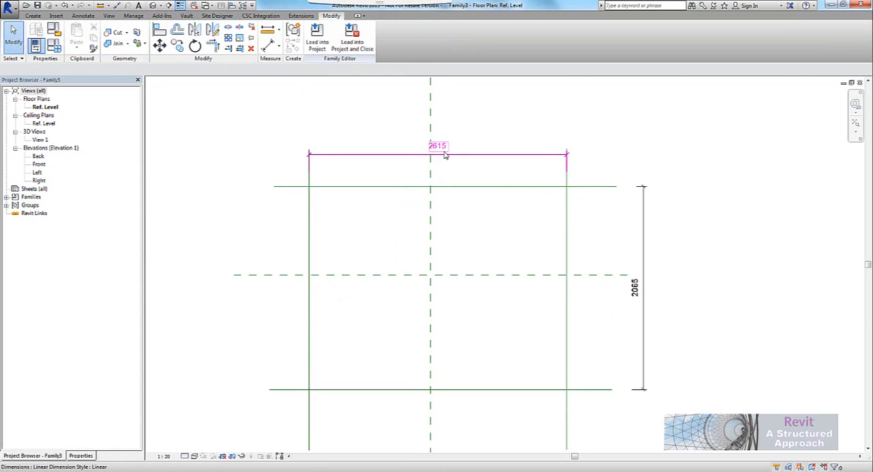
pyautogui.click(437, 146)
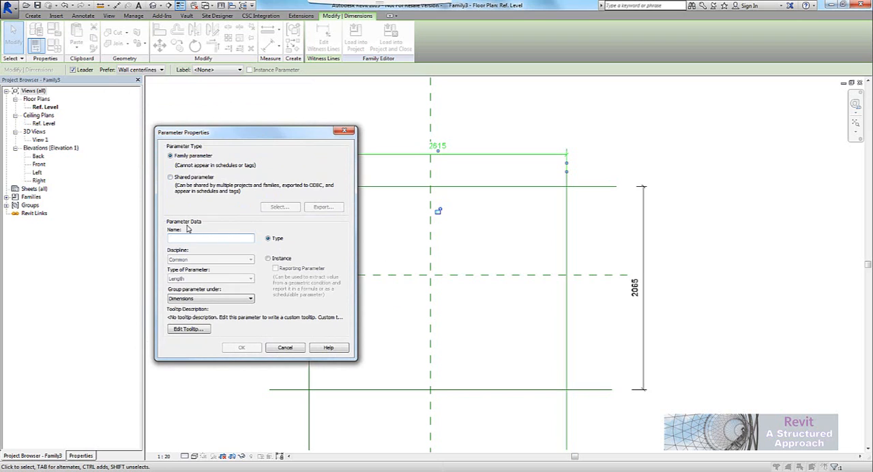
pyautogui.write('Opening_Length')
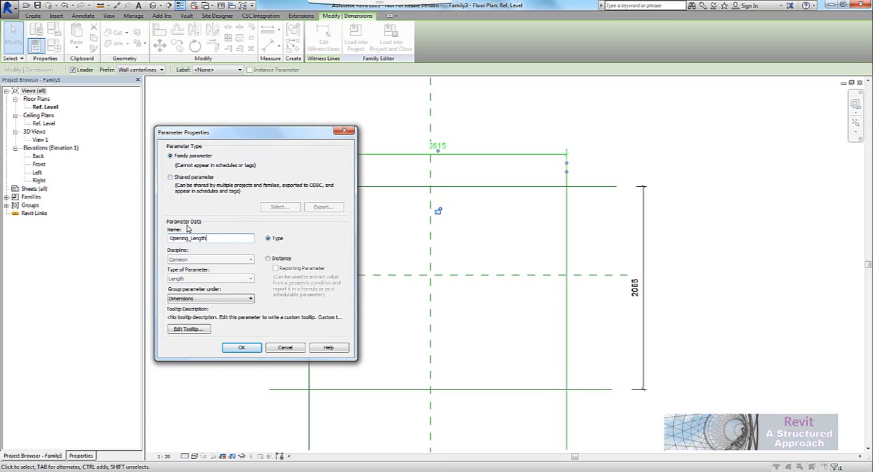
pyautogui.click(268, 257)
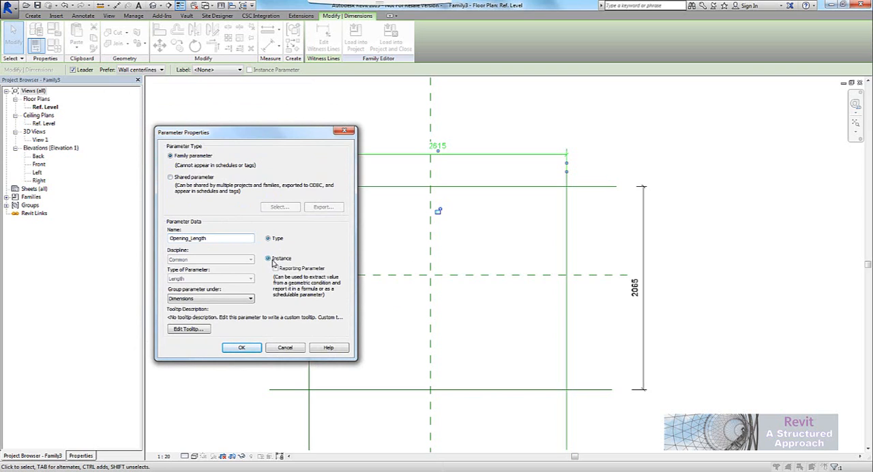
pyautogui.click(267, 258)
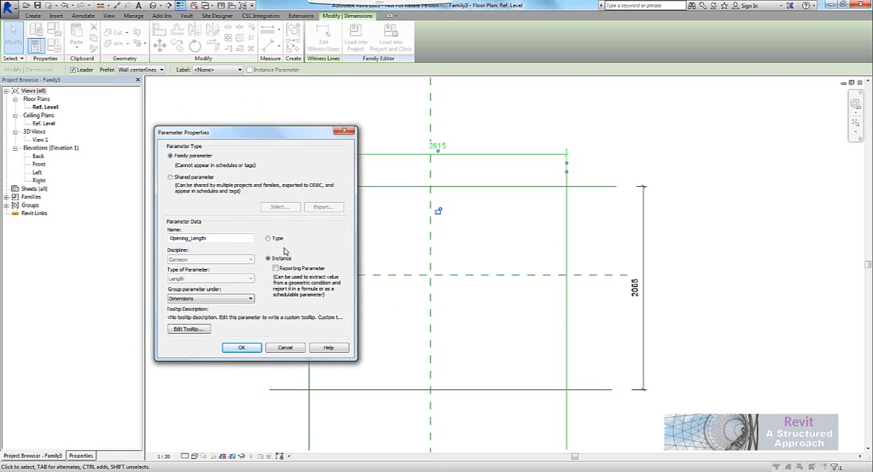
pyautogui.click(241, 346)
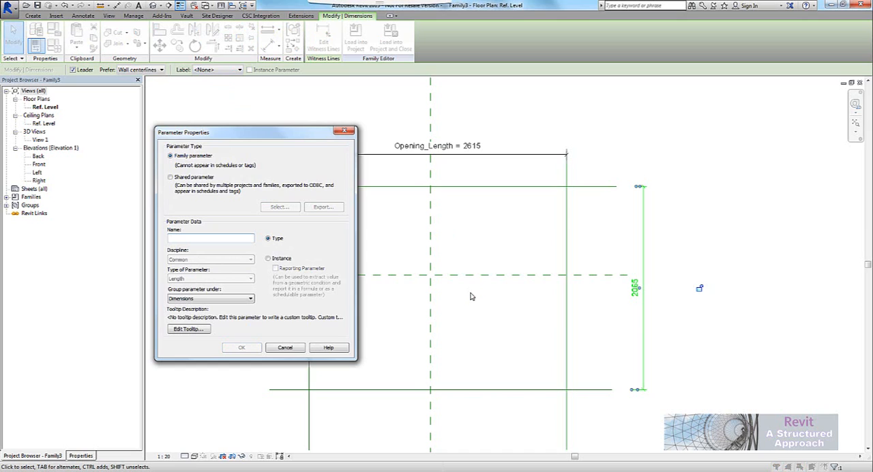
# Step: Create the Opening_Width instance parameter and set the opening length to 1000
pyautogui.write('Opening_Width')
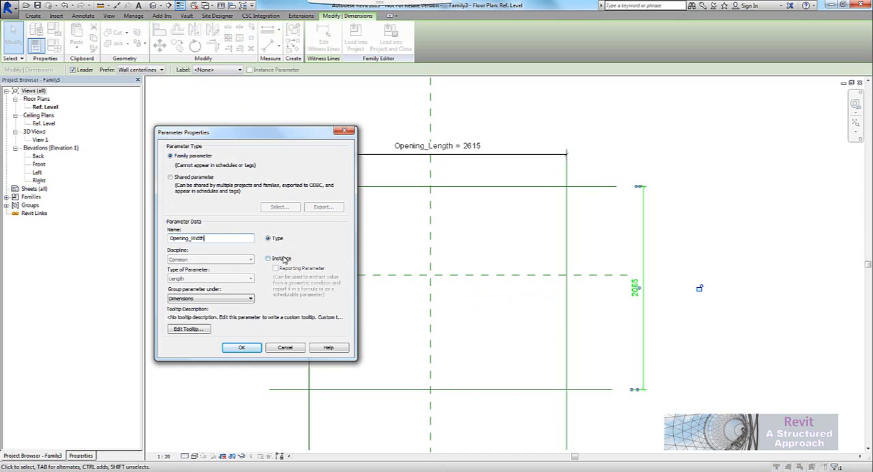
pyautogui.click(241, 346)
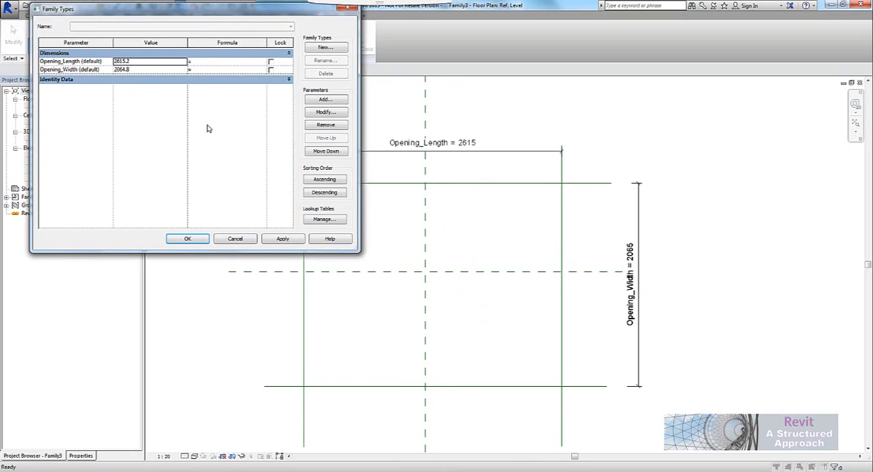
pyautogui.write('1000')
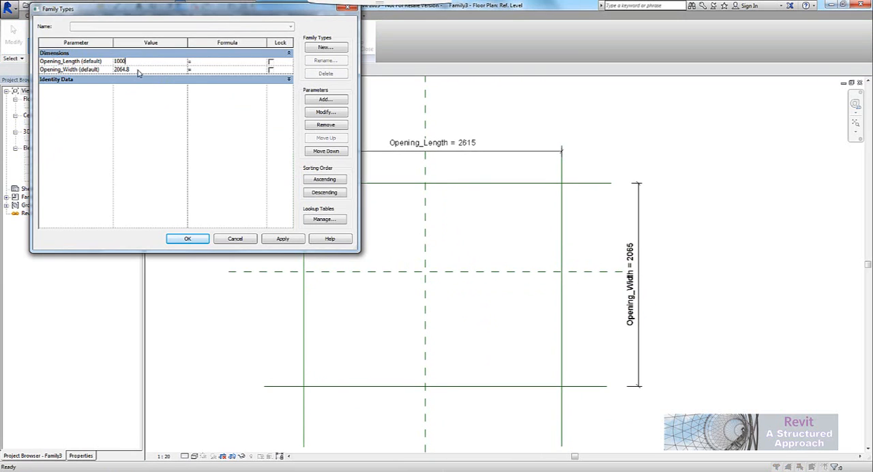
pyautogui.click(188, 237)
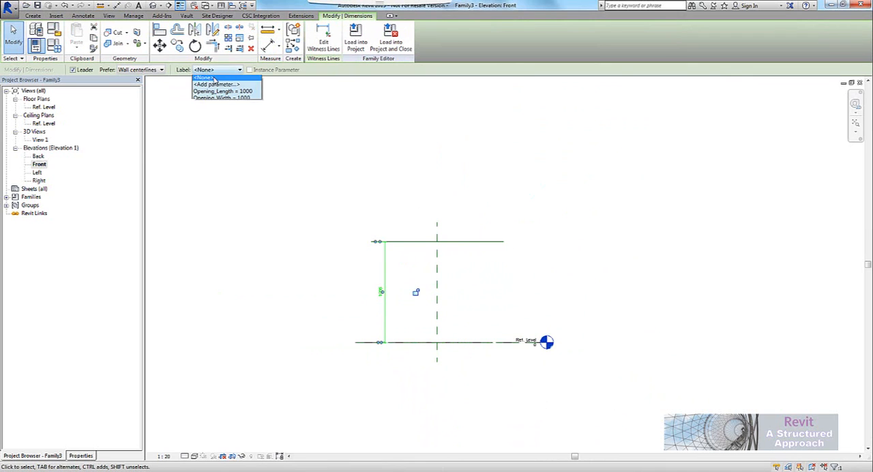
# Step: Label the Front elevation height dimension with a new Opening_height instance parameter
pyautogui.click(217, 84)
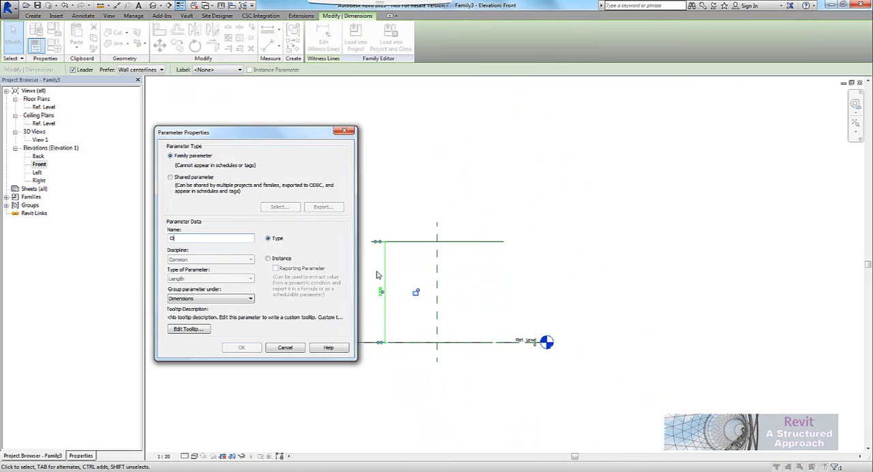
pyautogui.write('Opening_height')
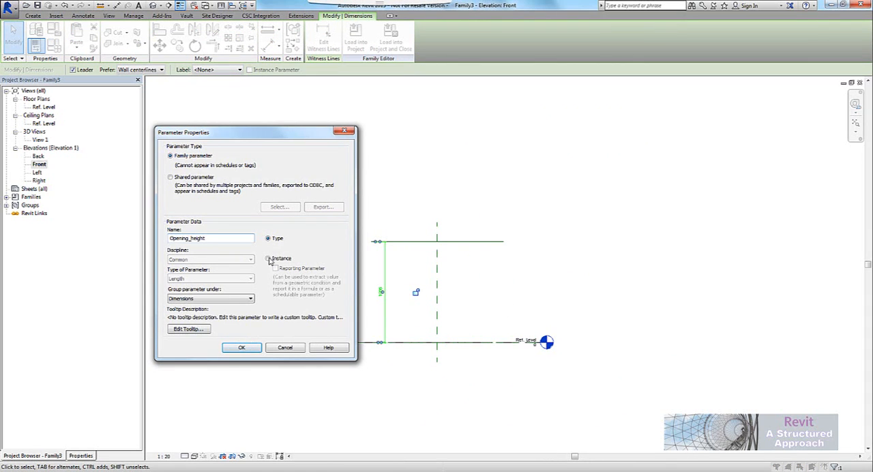
pyautogui.click(240, 346)
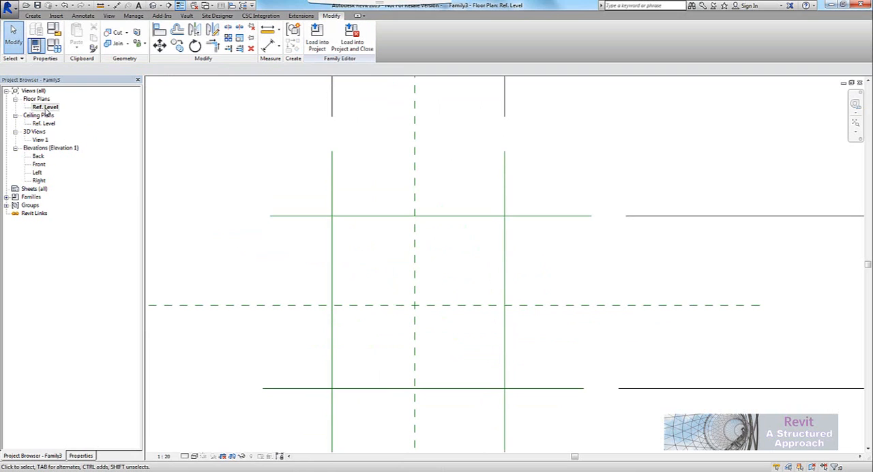
# Step: Add a rectangular void extrusion on the reference lines and view it in the Front elevation
pyautogui.click(39, 12)
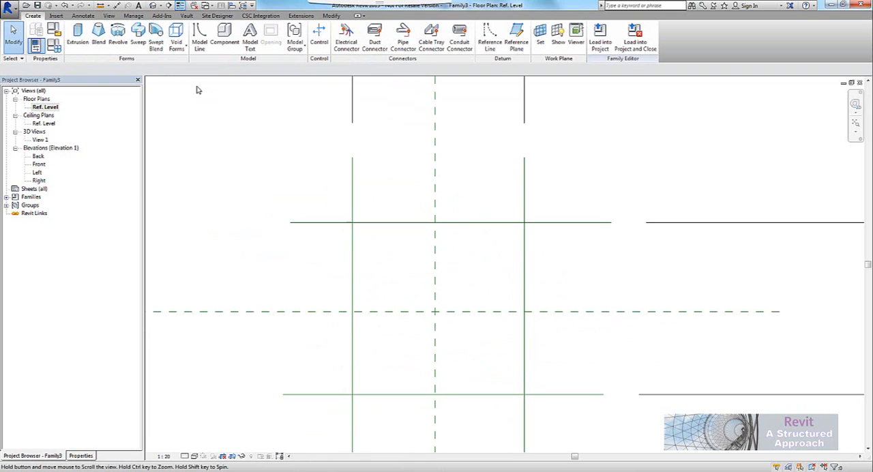
pyautogui.moveTo(178, 34)
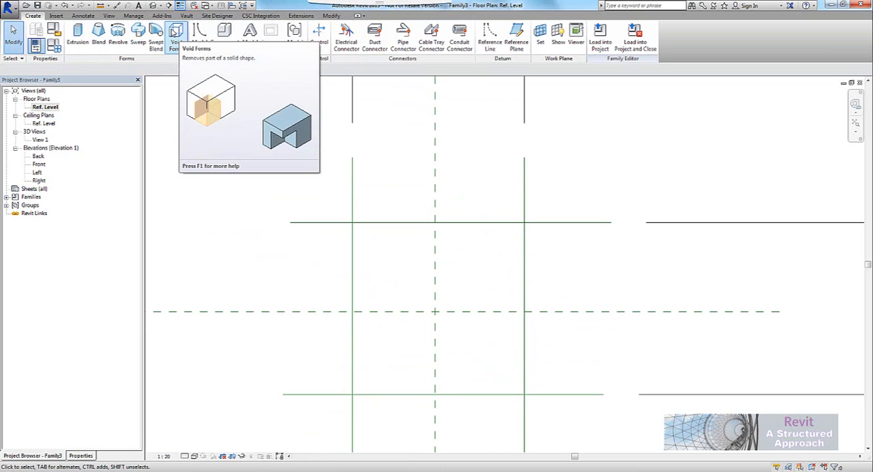
pyautogui.click(177, 31)
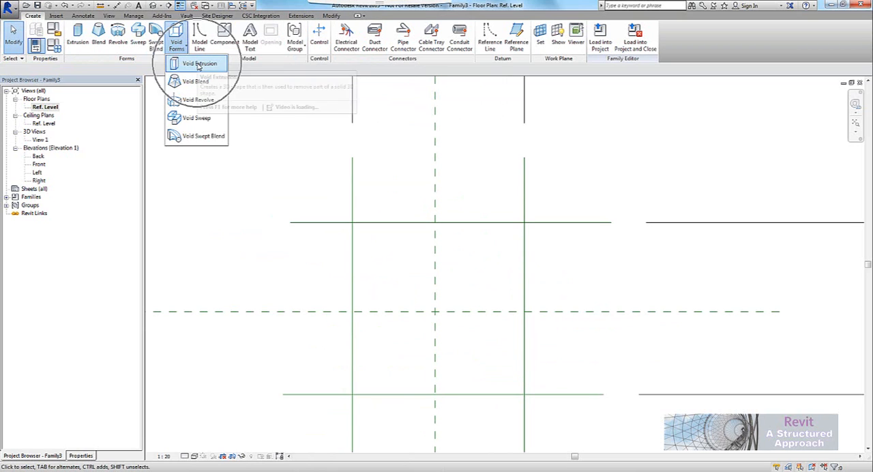
pyautogui.moveTo(196, 117)
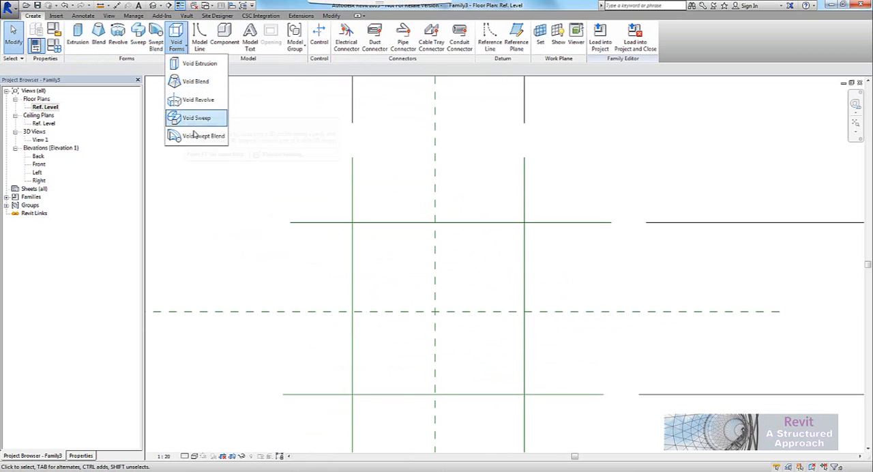
pyautogui.moveTo(199, 62)
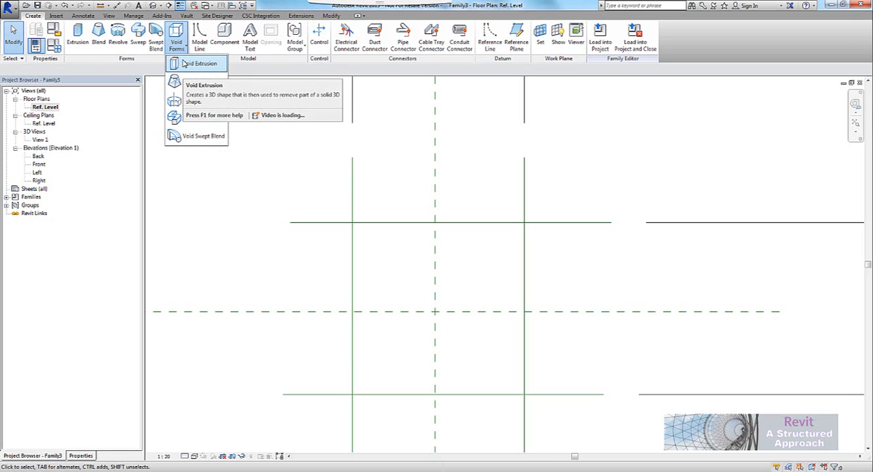
pyautogui.moveTo(198, 63)
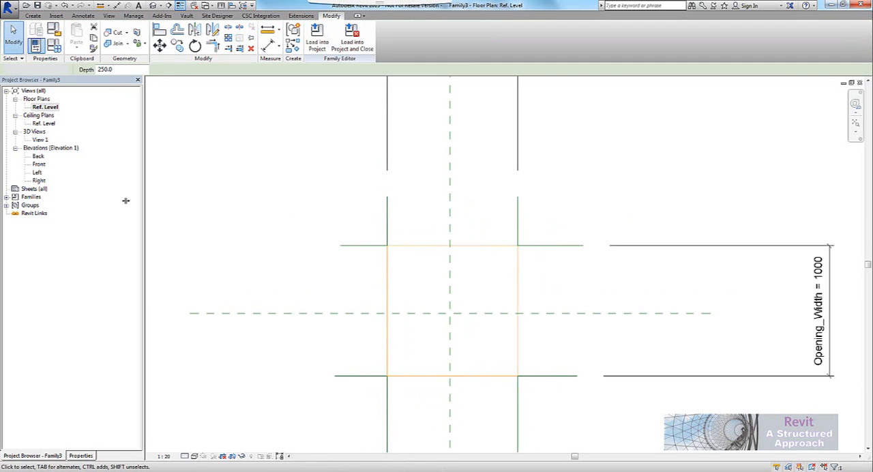
pyautogui.doubleClick(38, 163)
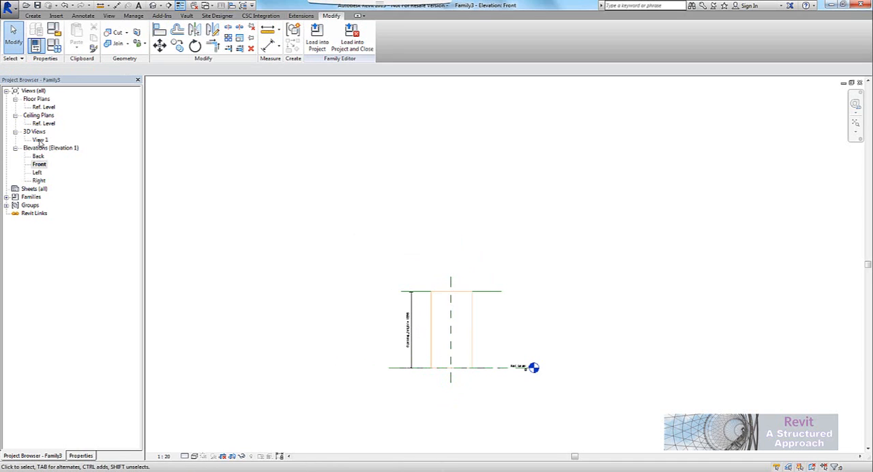
# Step: Set the family Work Plane-Based, Cut with Voids When Loaded, and not Always vertical in Family Category and Parameters
pyautogui.doubleClick(40, 139)
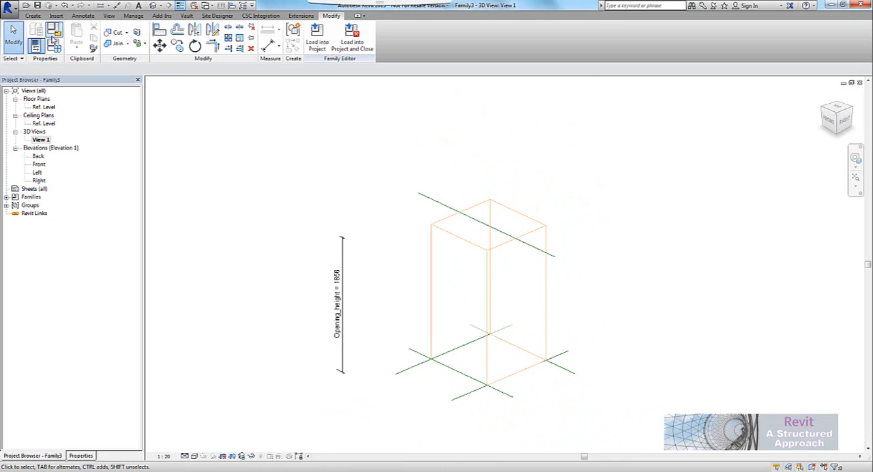
pyautogui.moveTo(54, 33)
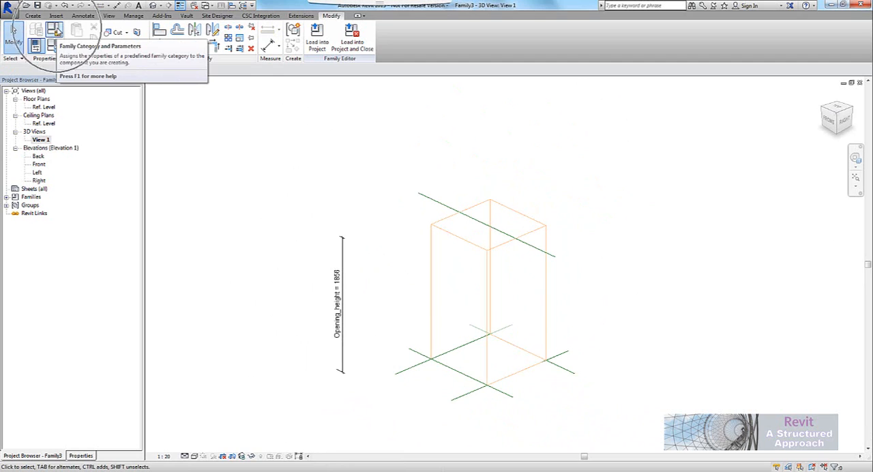
pyautogui.click(52, 29)
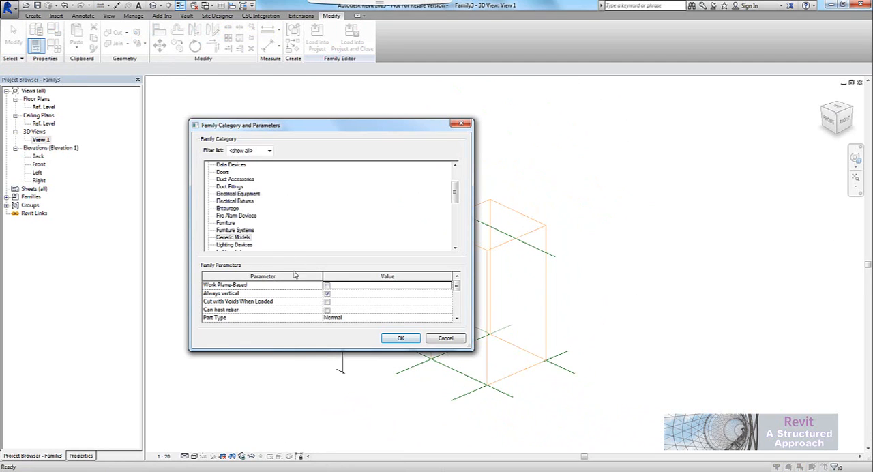
pyautogui.click(327, 285)
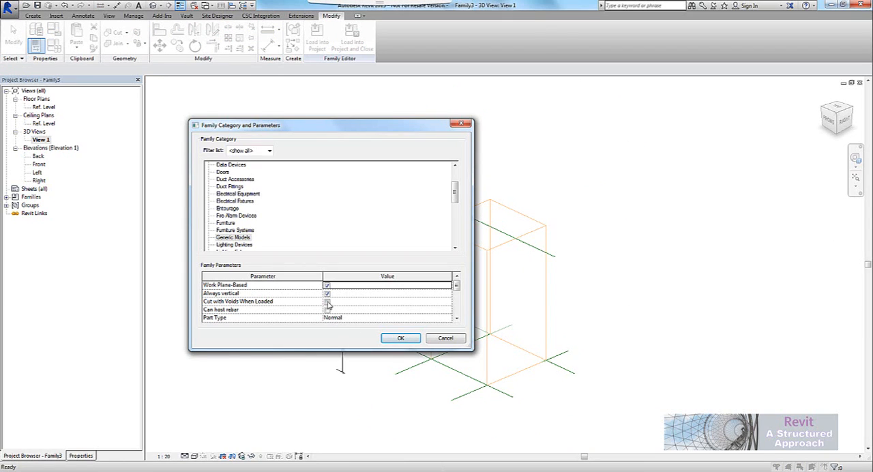
pyautogui.click(328, 300)
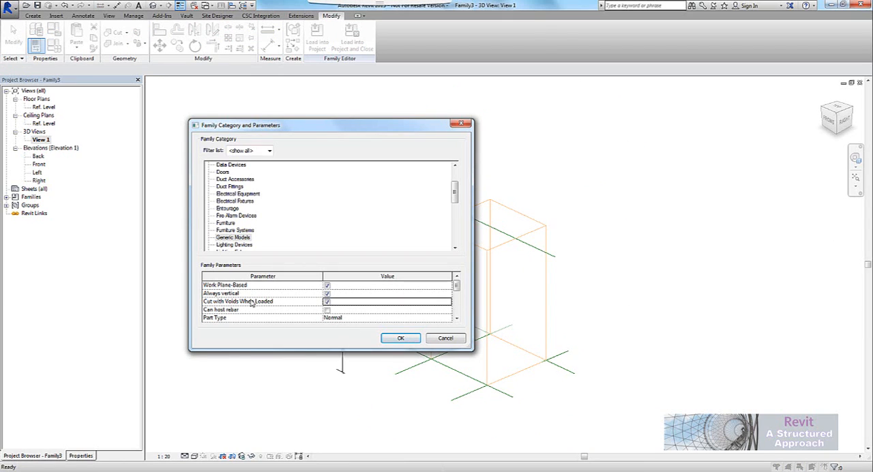
pyautogui.click(327, 293)
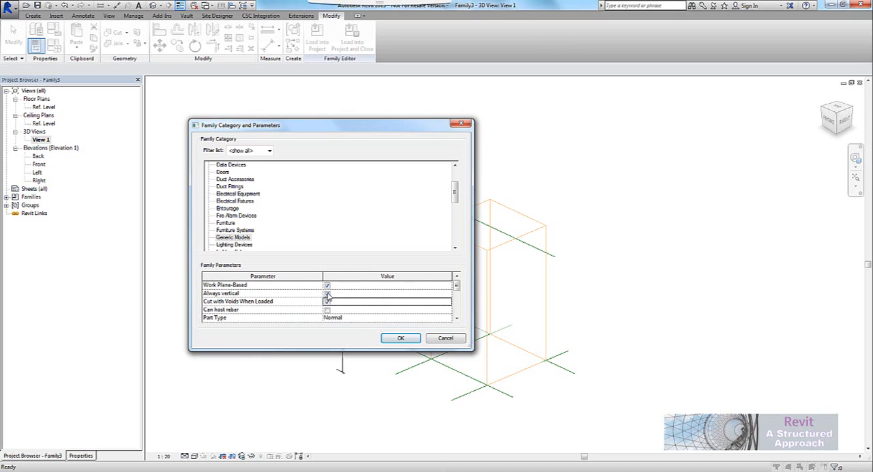
pyautogui.click(328, 293)
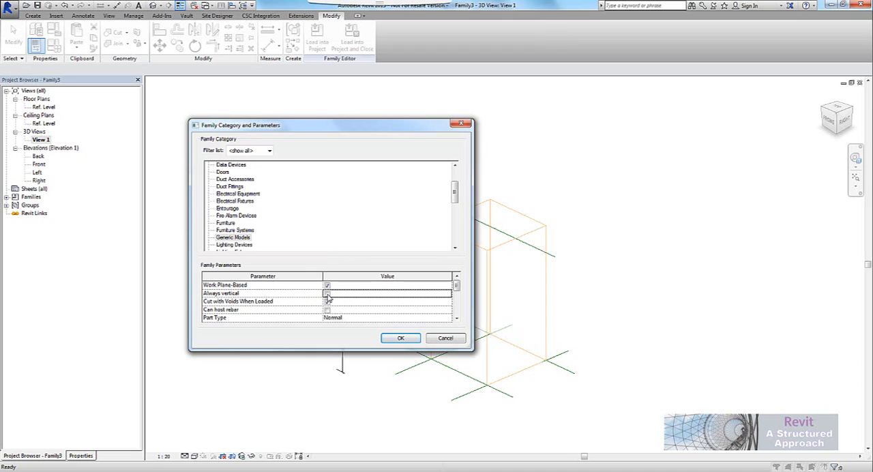
pyautogui.click(328, 300)
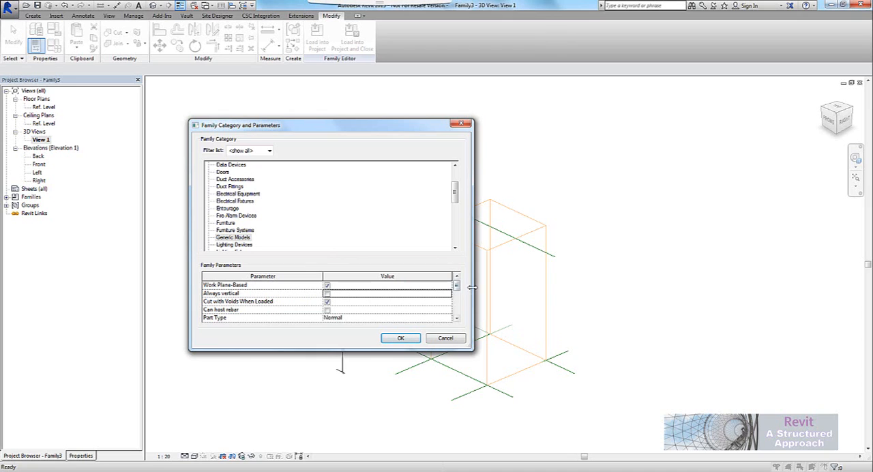
pyautogui.moveTo(314, 319)
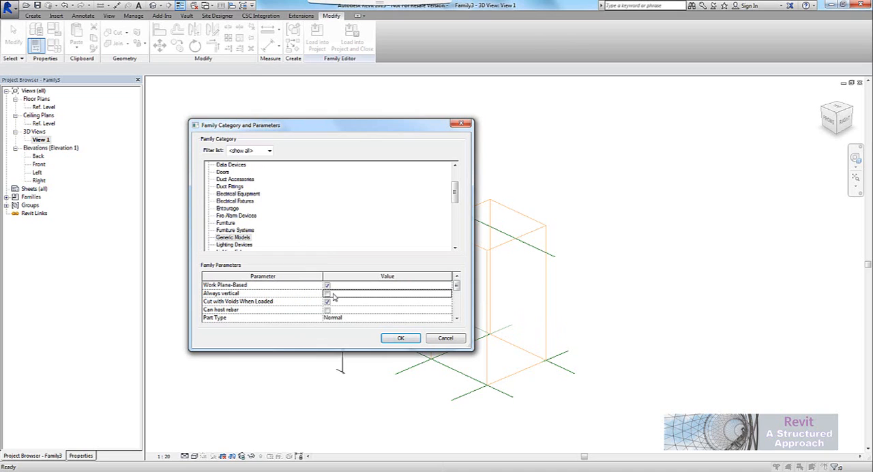
pyautogui.click(324, 300)
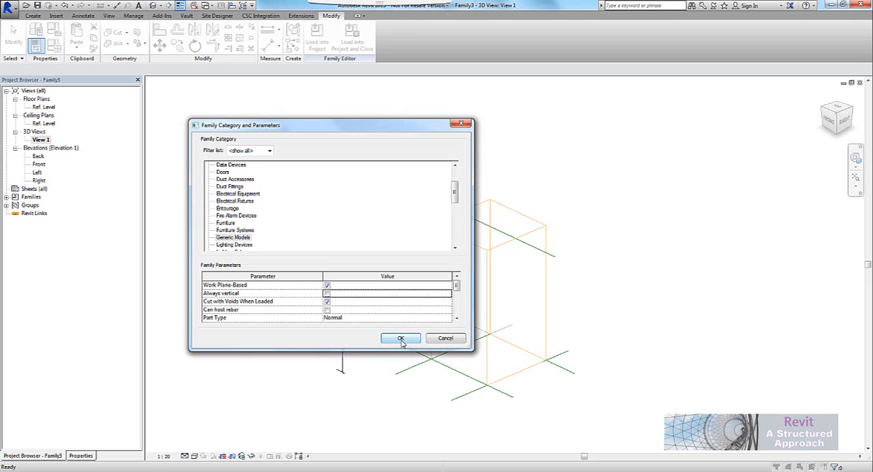
pyautogui.click(401, 339)
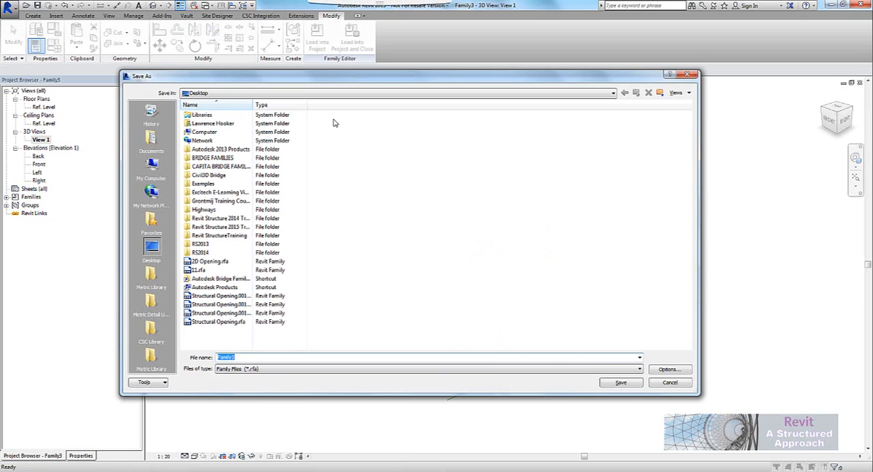
# Step: Save the family as SHAFT.rfa and load it into PROJECT A COMPLETE
pyautogui.write('SHAF')
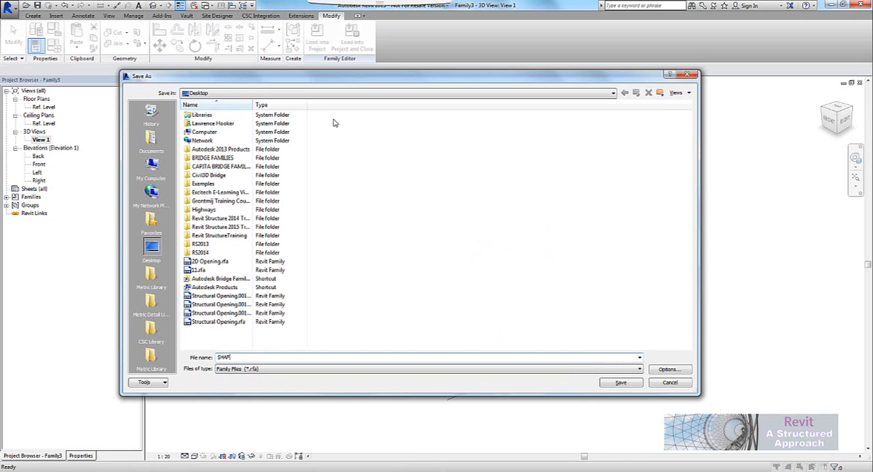
pyautogui.click(621, 382)
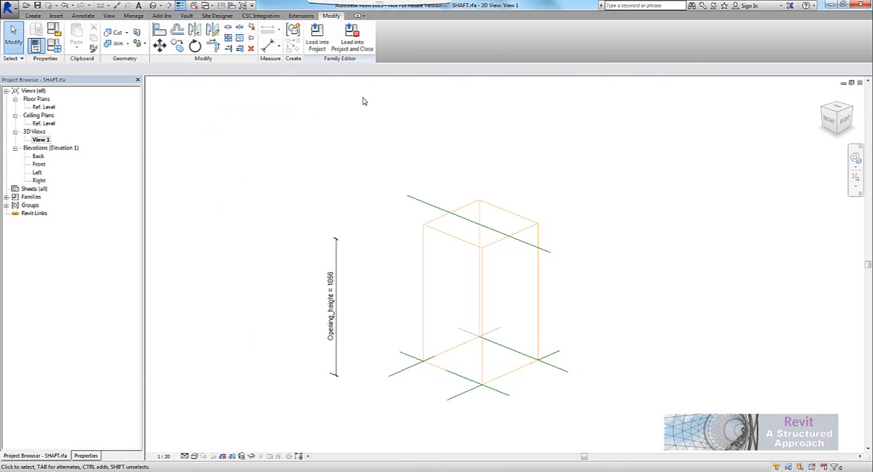
pyautogui.click(317, 30)
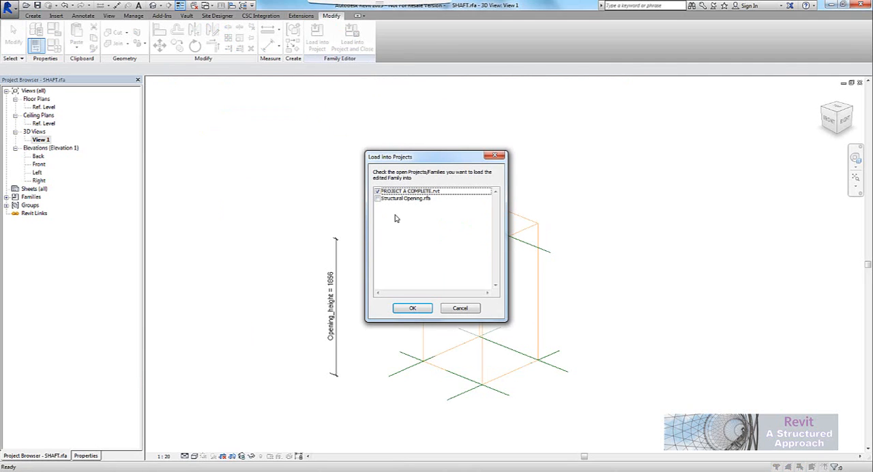
pyautogui.click(412, 309)
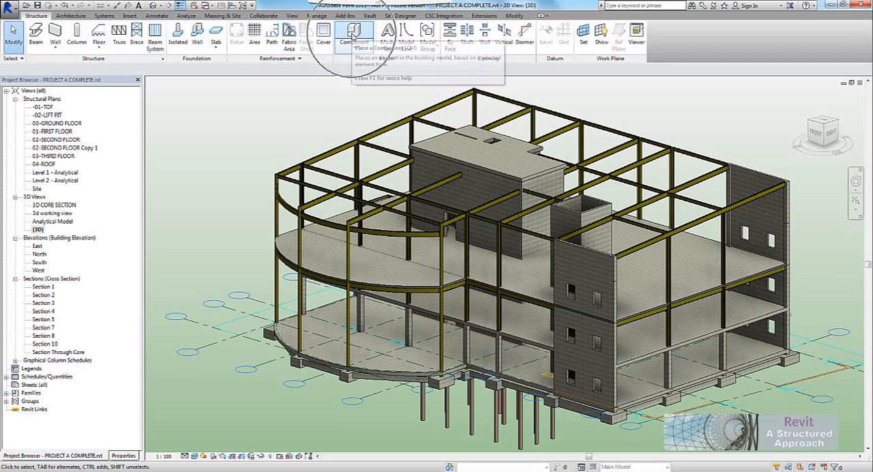
# Step: Place a SHAFT component on a core wall face with Opening_Length and Opening_Width set to 100
pyautogui.click(350, 31)
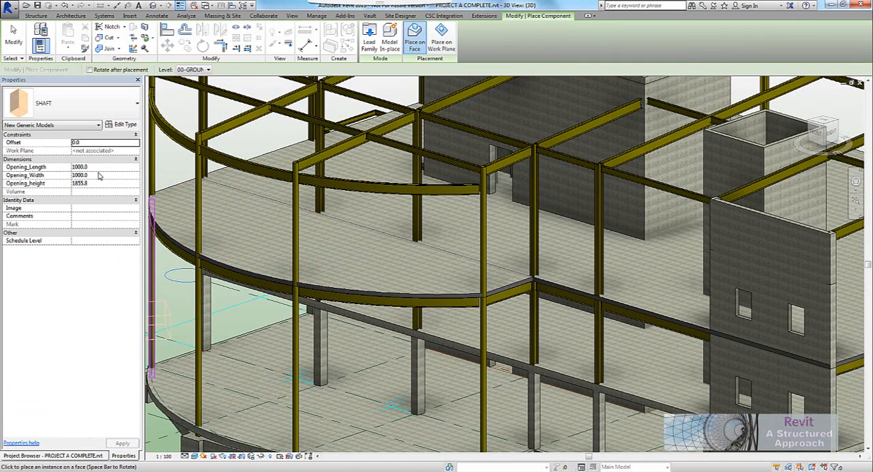
pyautogui.click(89, 166)
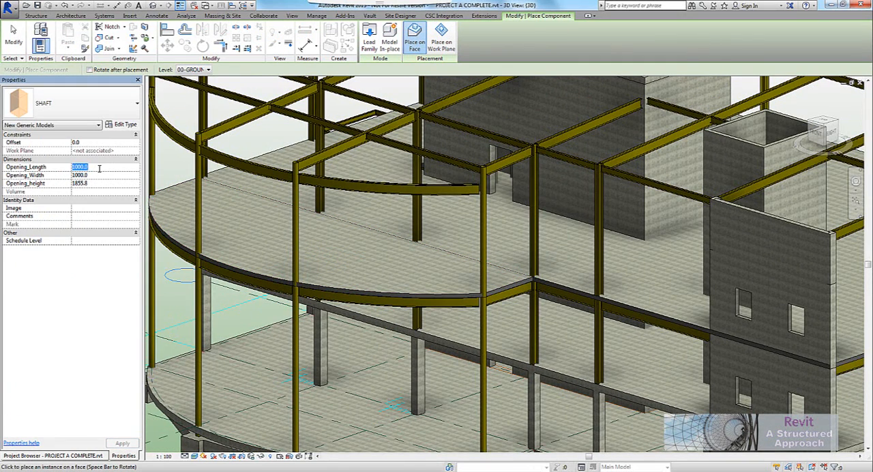
pyautogui.write('100.0')
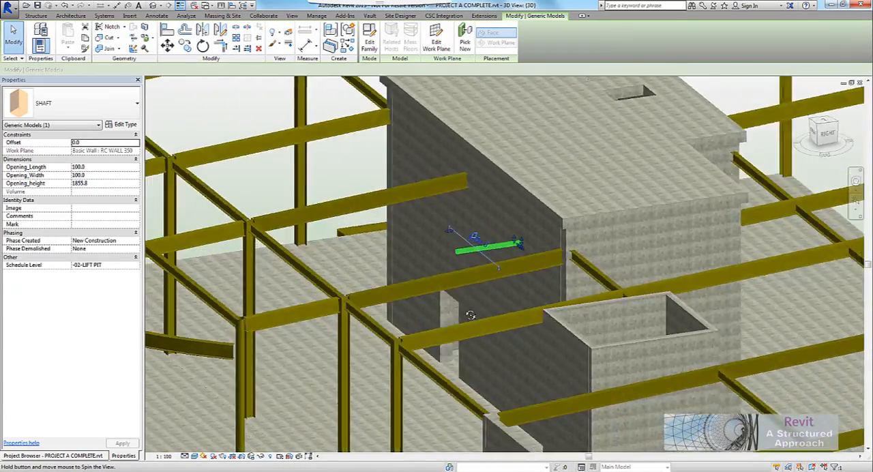
# Step: Place another SHAFT instance on a face beside the building core
pyautogui.moveTo(470, 314); pyautogui.dragTo(452, 305)
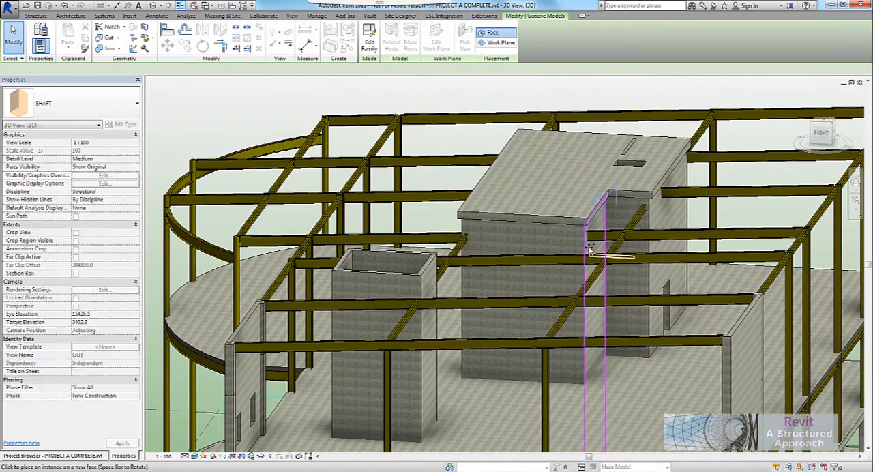
pyautogui.click(589, 248)
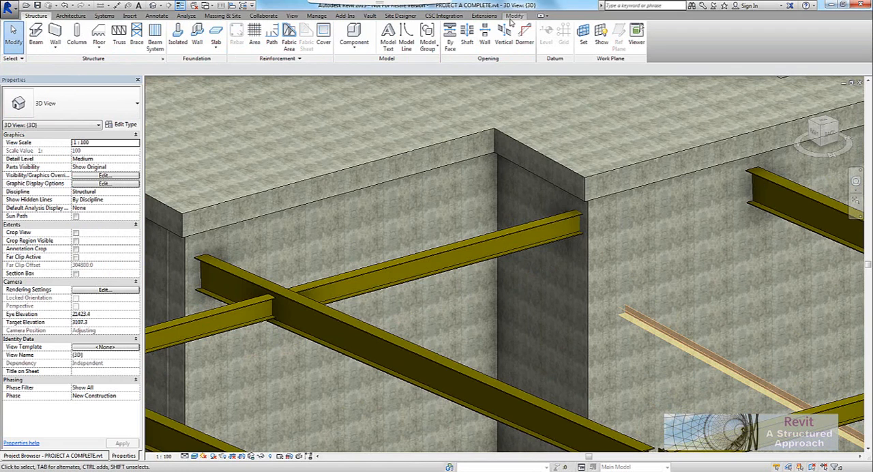
pyautogui.click(517, 15)
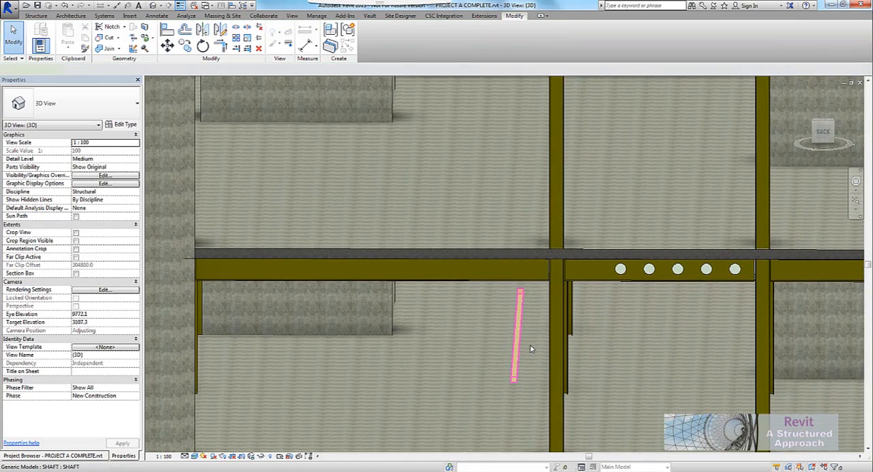
# Step: Place a SHAFT against the floor beam and cut the beam with it using Cut Geometry
pyautogui.click(516, 341)
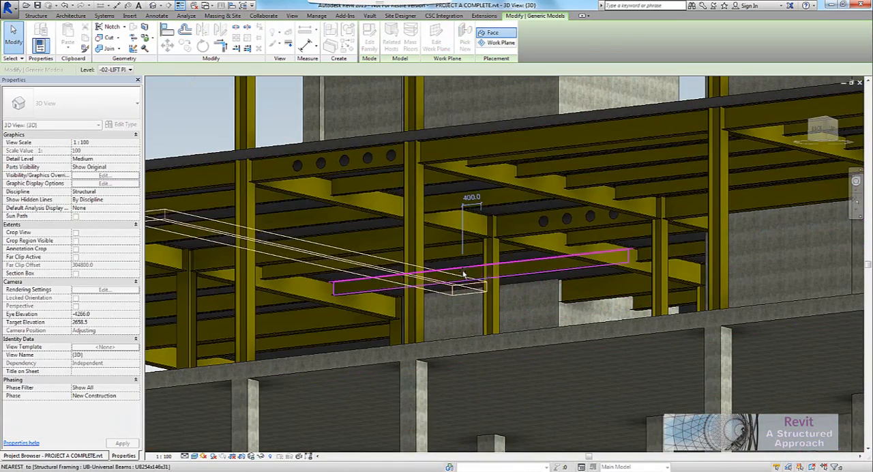
pyautogui.click(450, 284)
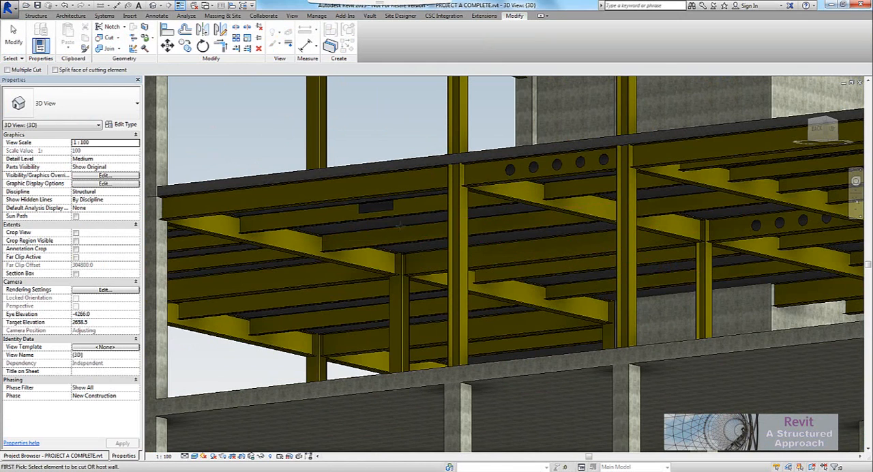
pyautogui.click(280, 232)
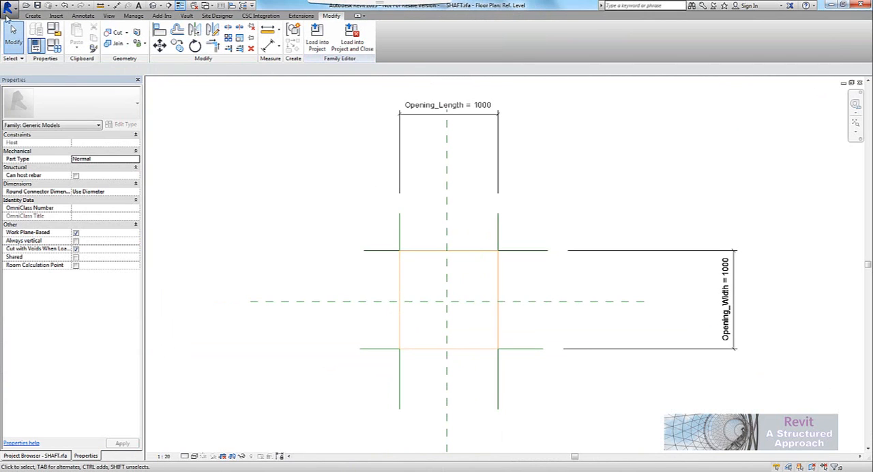
# Step: Start a new family from the Metric Detail Item.rft template
pyautogui.click(11, 18)
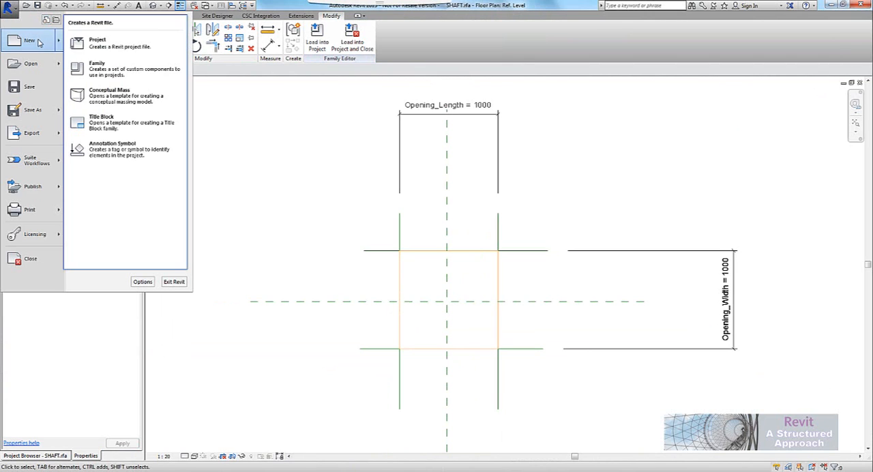
pyautogui.click(98, 64)
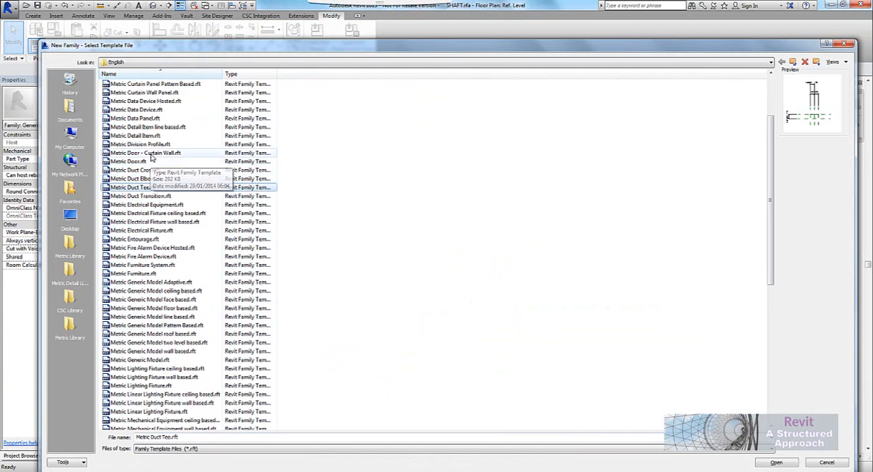
pyautogui.click(135, 137)
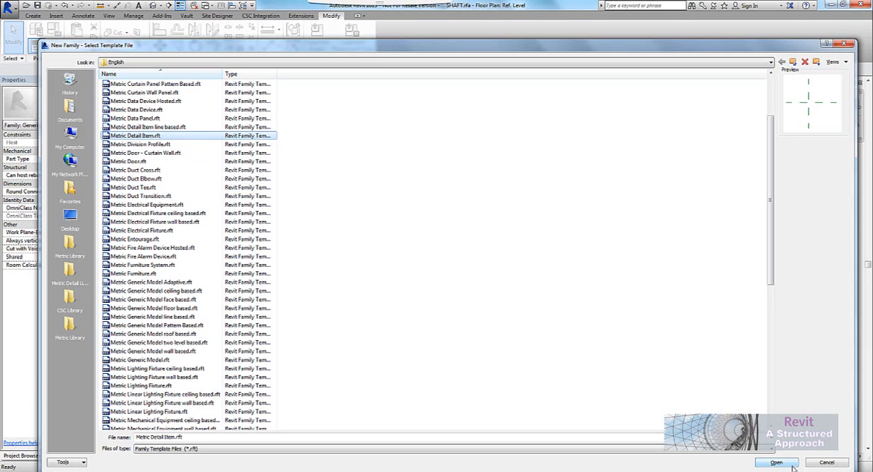
pyautogui.click(777, 463)
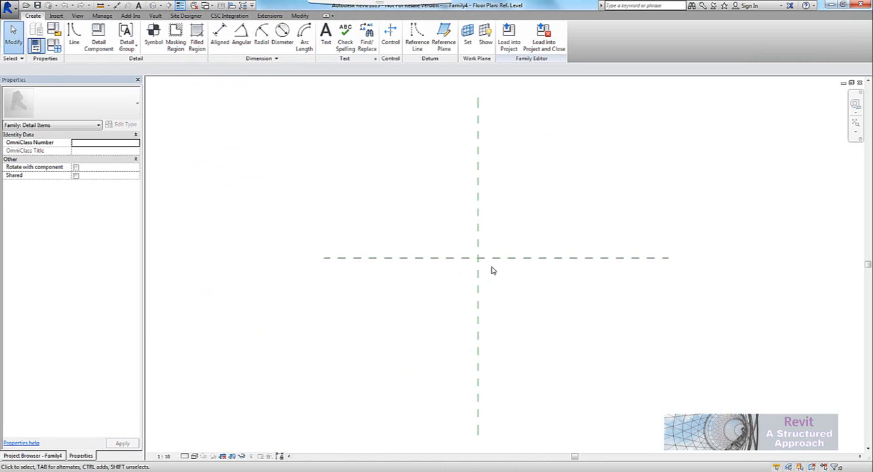
# Step: Draw four reference planes, a crossed rectangle between them, and aligned width and depth dimensions
pyautogui.click(443, 35)
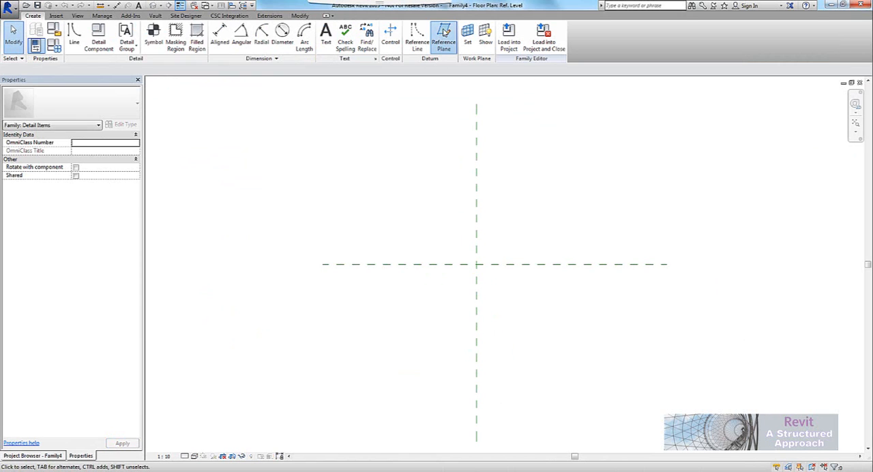
pyautogui.click(442, 34)
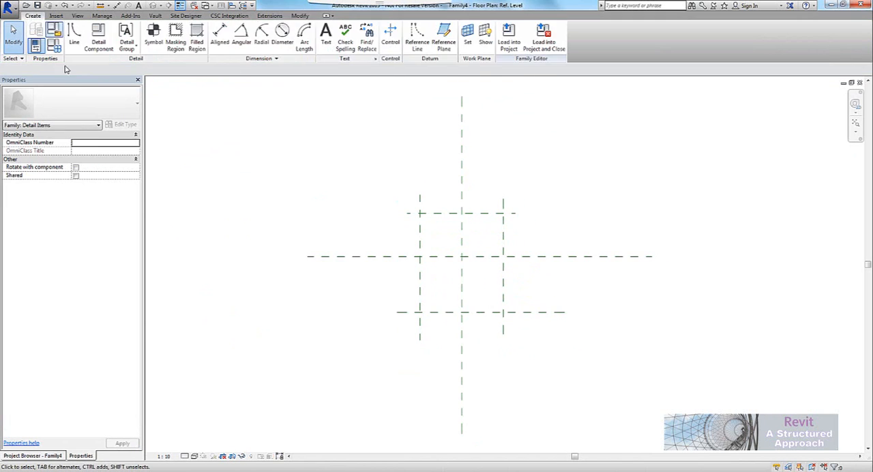
pyautogui.click(71, 34)
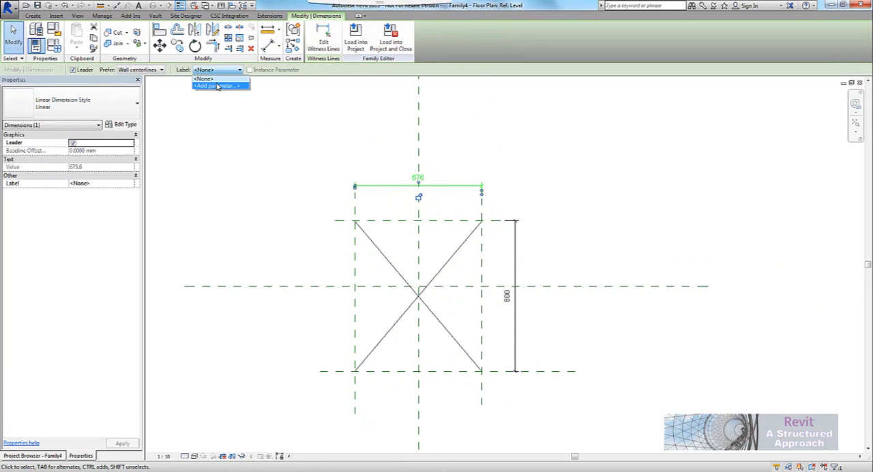
# Step: Label the two dimensions with instance parameters Opening_Length and Opening_Width
pyautogui.click(217, 85)
pyautogui.write('Opening_Len')
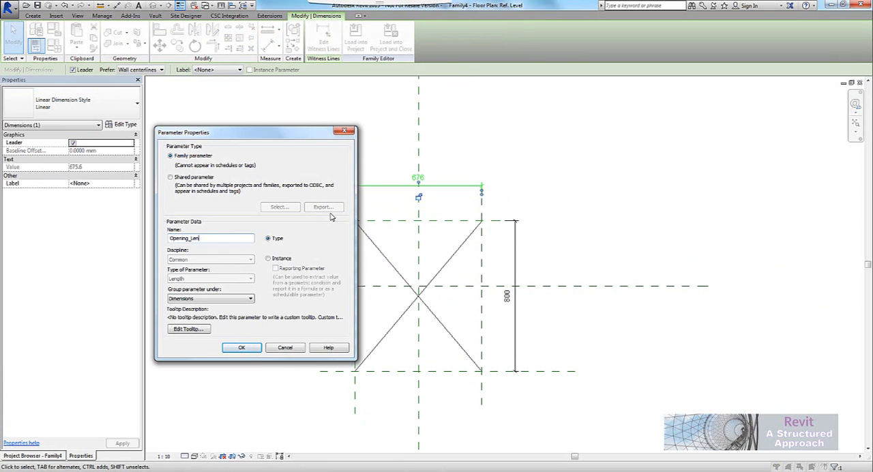
pyautogui.click(267, 258)
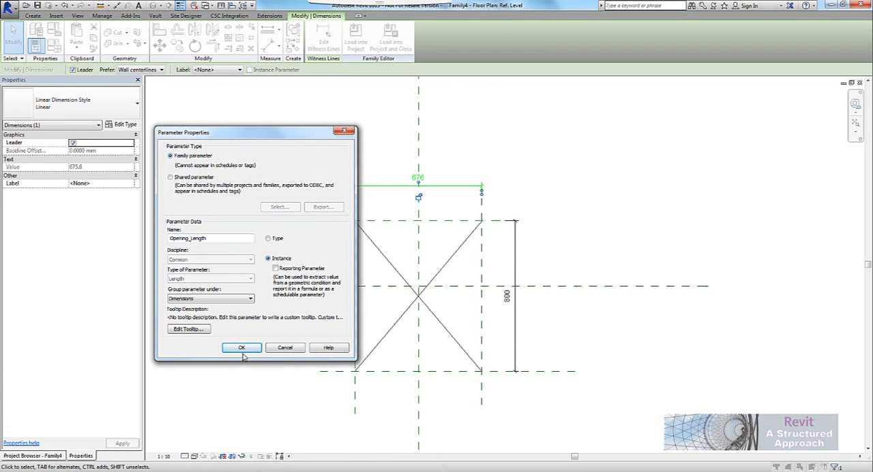
pyautogui.click(241, 348)
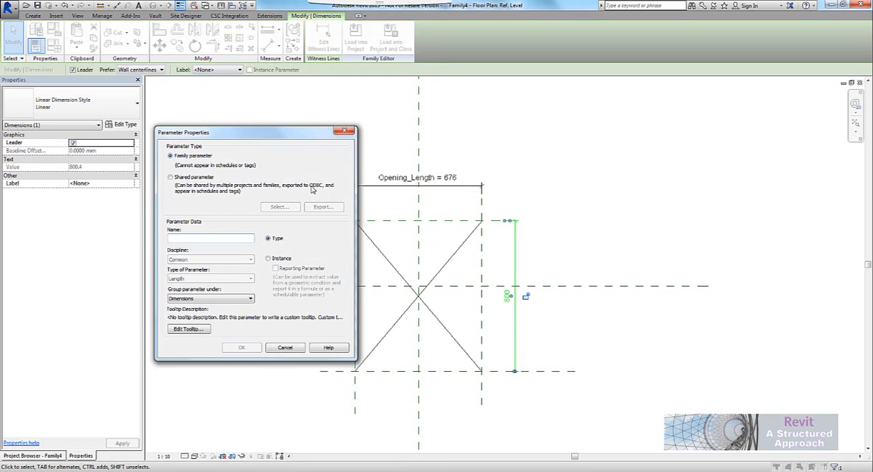
pyautogui.write('Opening_Width')
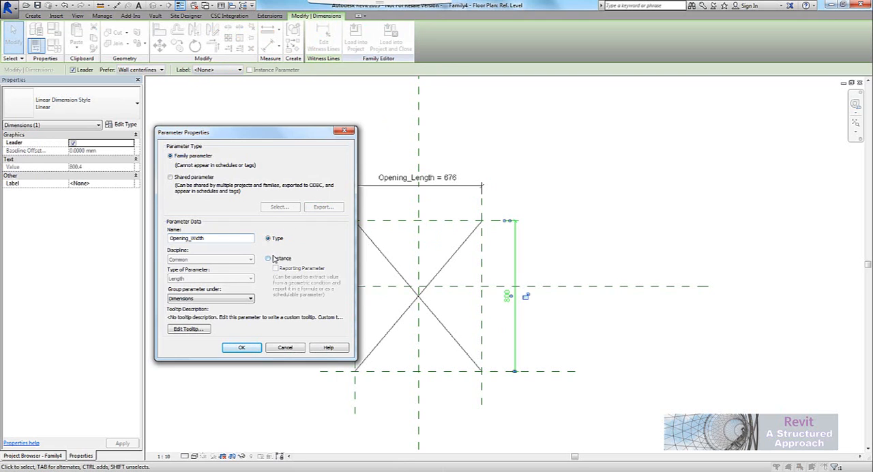
pyautogui.click(241, 346)
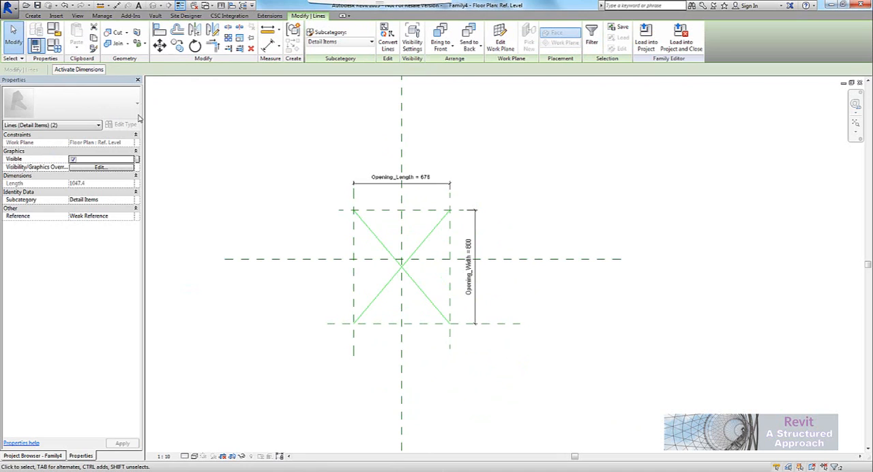
pyautogui.moveTo(162, 128)
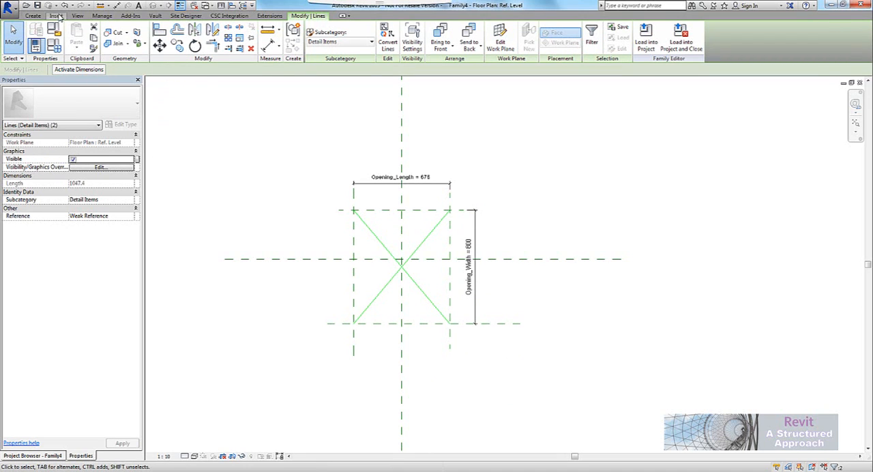
# Step: Create an Opening Symbols subcategory under Detail Items in Object Styles
pyautogui.click(98, 11)
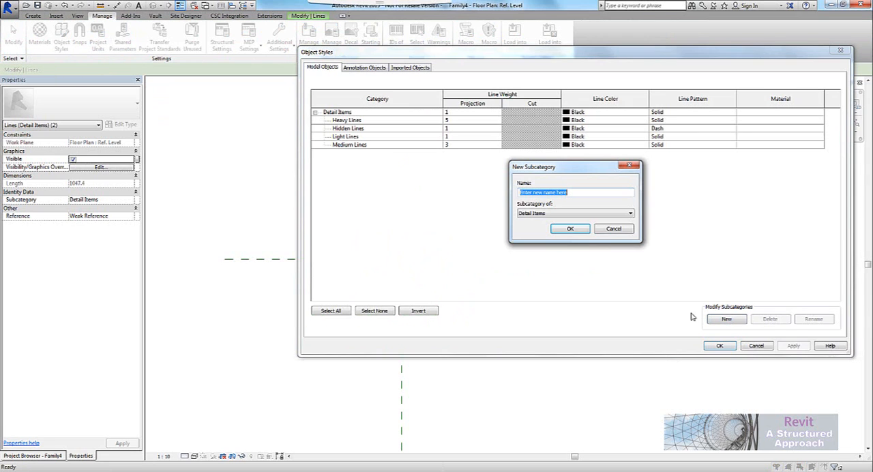
pyautogui.write('o')
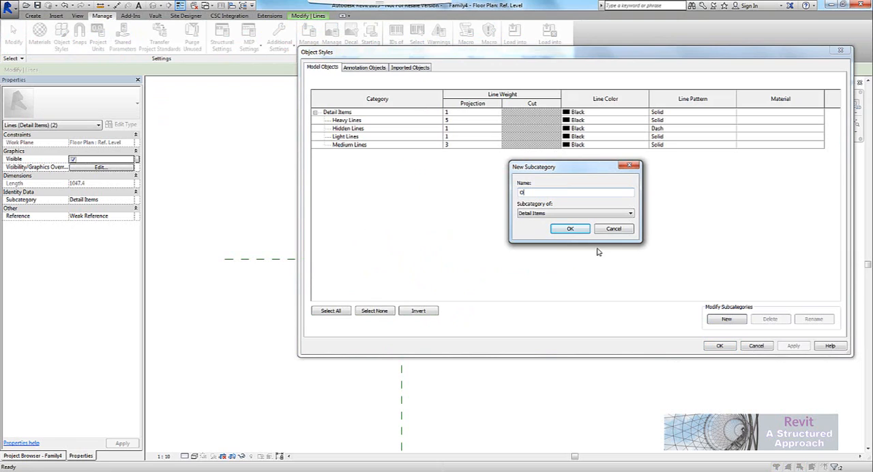
pyautogui.write('pening S')
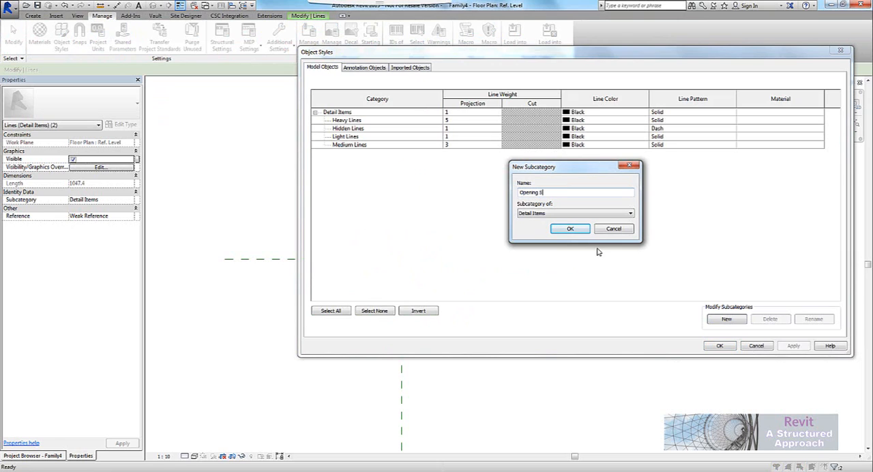
pyautogui.write('ymbols')
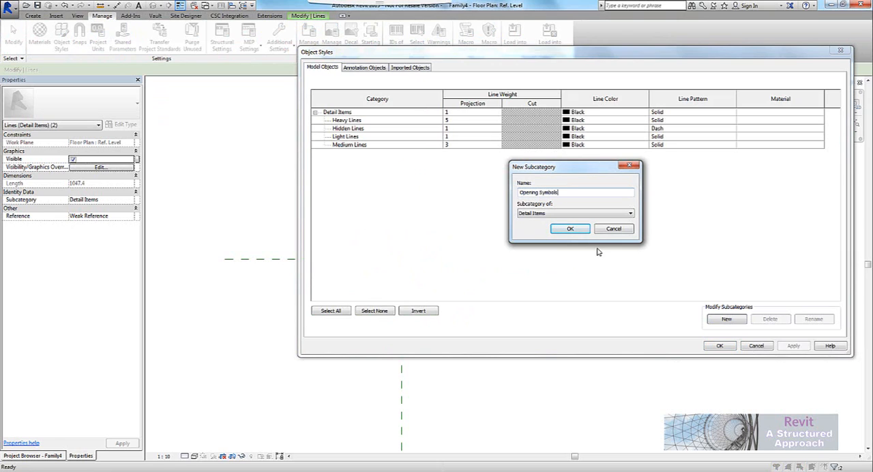
pyautogui.click(570, 229)
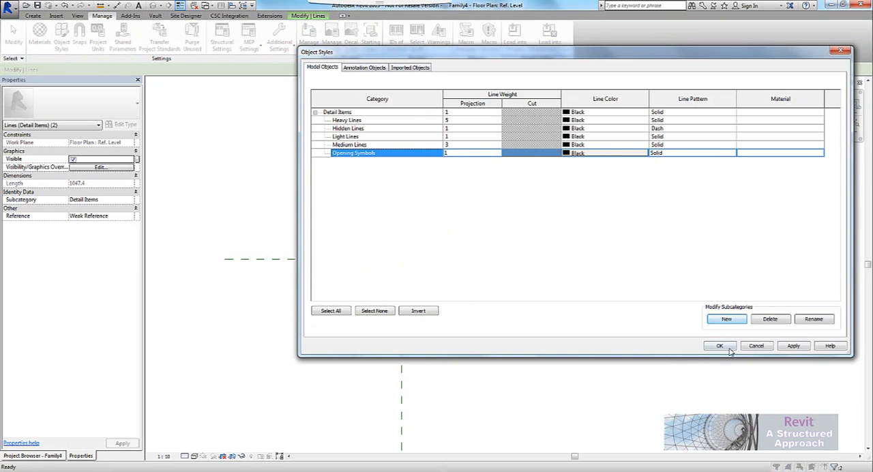
pyautogui.click(720, 345)
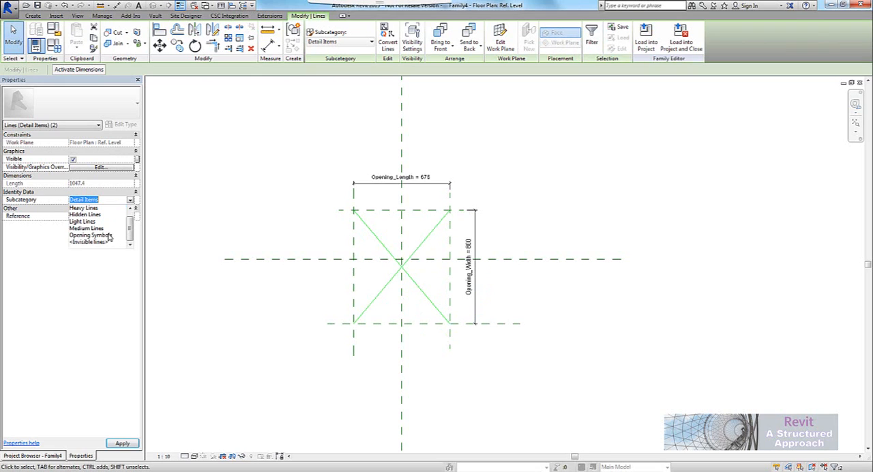
# Step: Assign the cross lines to Opening Symbols and load the symbol family into SHAFT.rfa, answering the Family4 save prompt
pyautogui.click(87, 235)
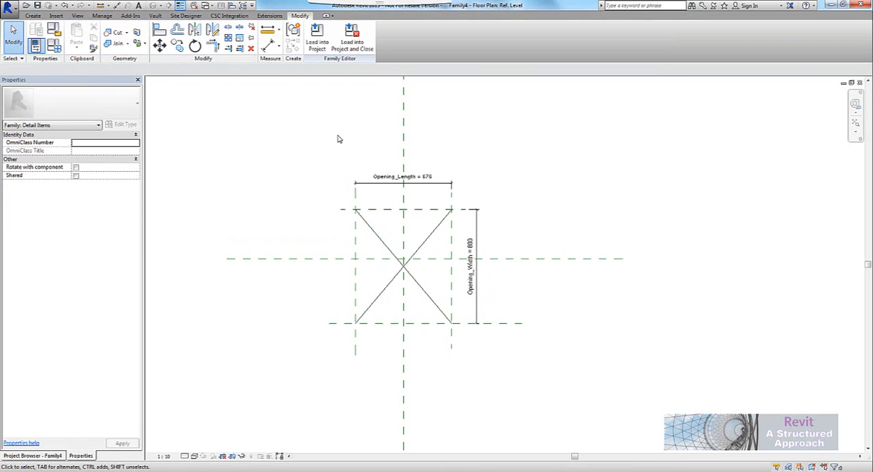
pyautogui.moveTo(230, 73)
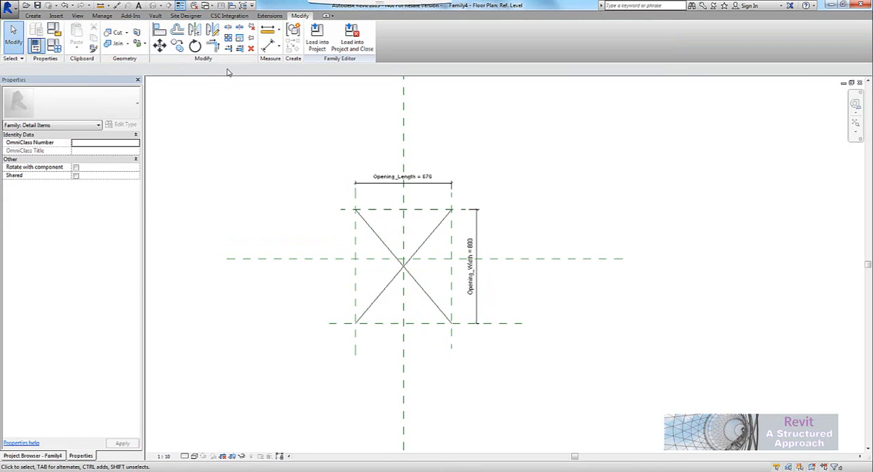
pyautogui.click(317, 34)
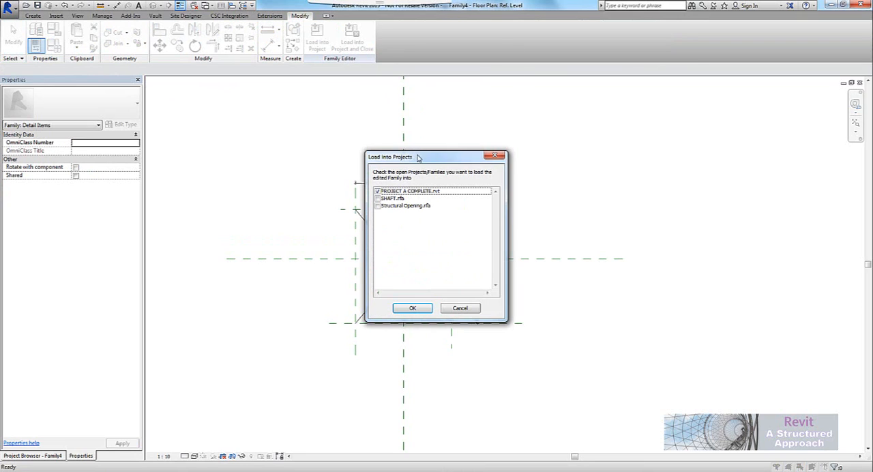
pyautogui.click(409, 191)
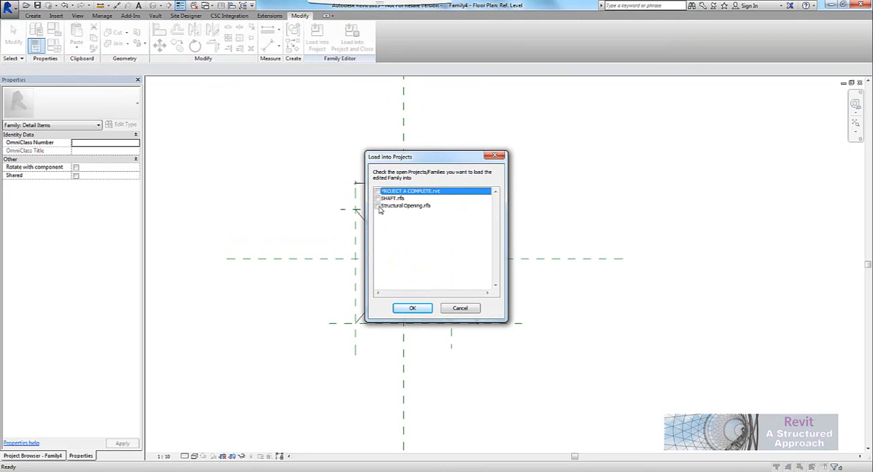
pyautogui.click(380, 205)
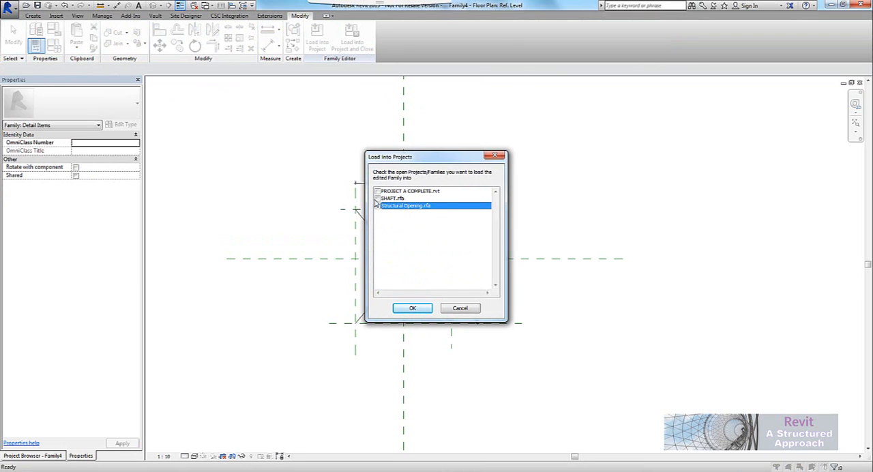
pyautogui.click(412, 308)
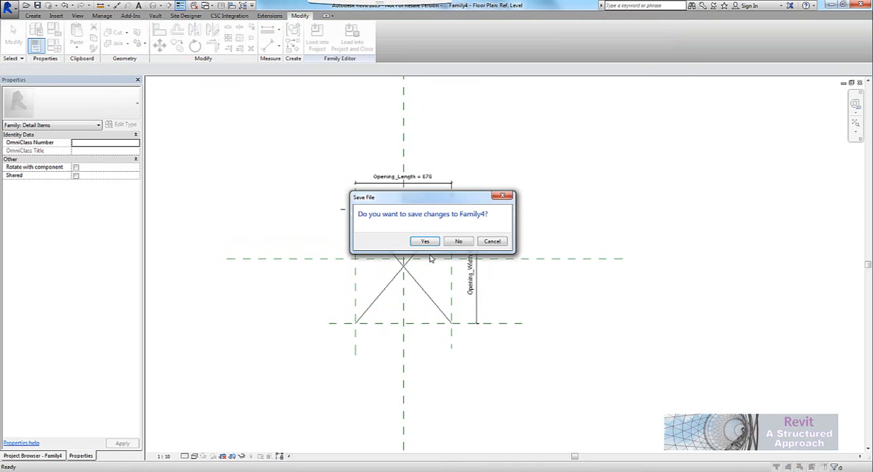
pyautogui.click(424, 240)
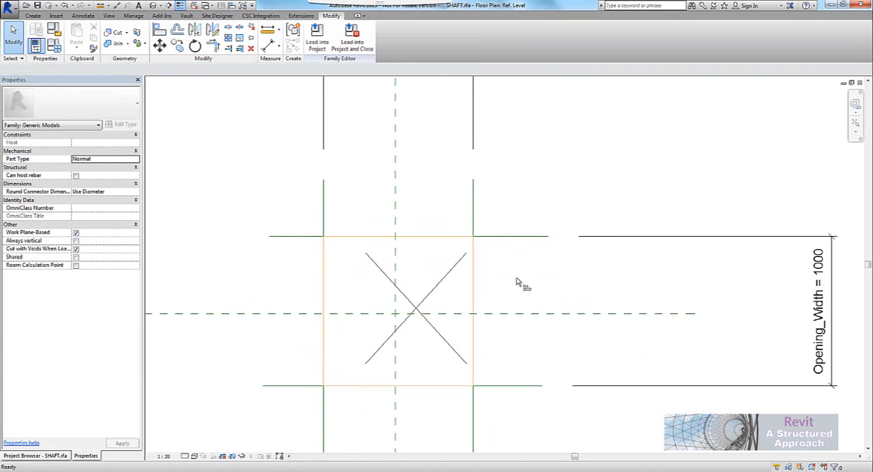
# Step: Fit the nested symbol to Opening_Length and Opening_Width, then reload SHAFT into PROJECT A-COMPLETE.rvt
pyautogui.click(174, 32)
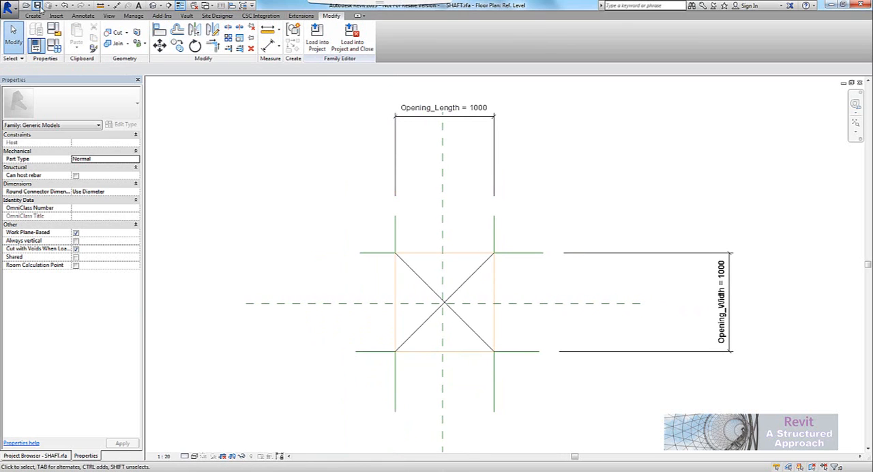
pyautogui.click(315, 34)
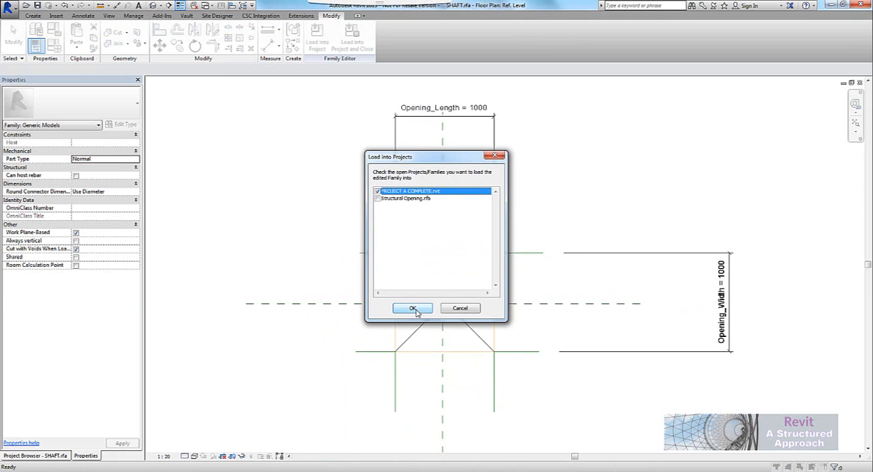
pyautogui.click(412, 308)
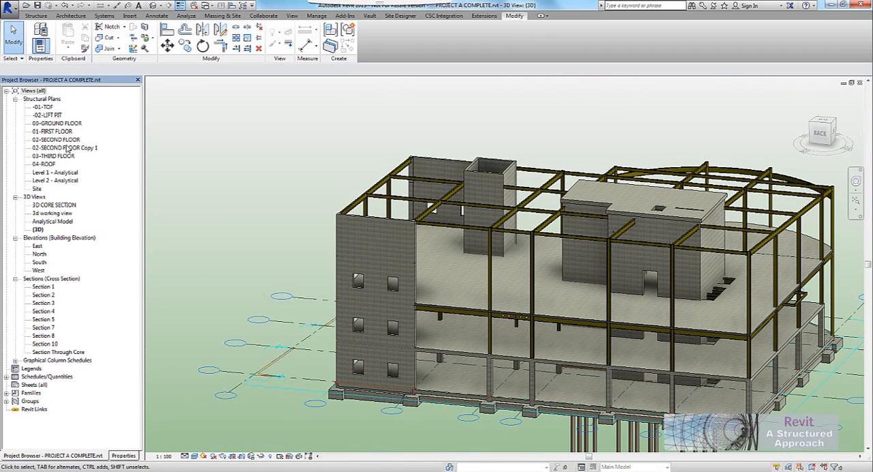
# Step: Review the 02-SECOND FLOOR plan and 3D view, then show Section 11 cutting through a shaft instance
pyautogui.doubleClick(56, 139)
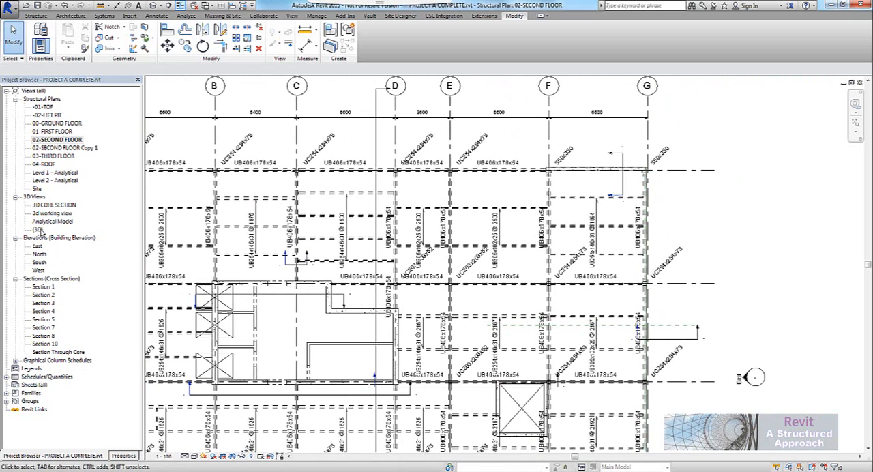
pyautogui.doubleClick(38, 229)
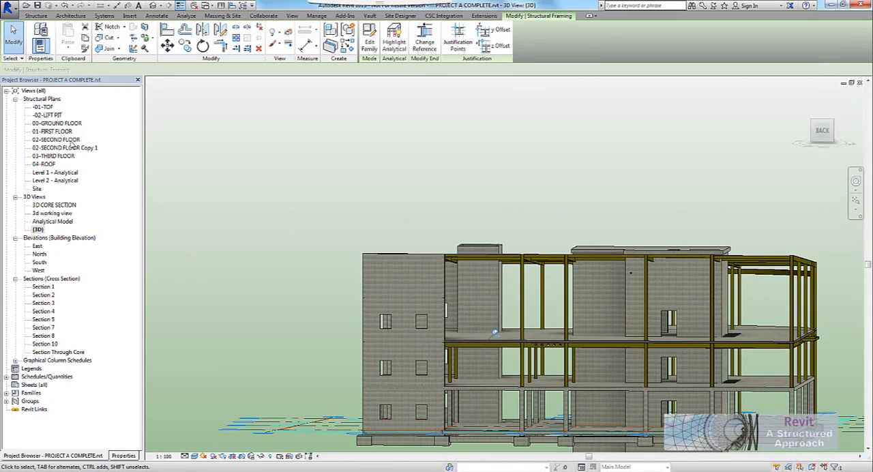
pyautogui.doubleClick(56, 139)
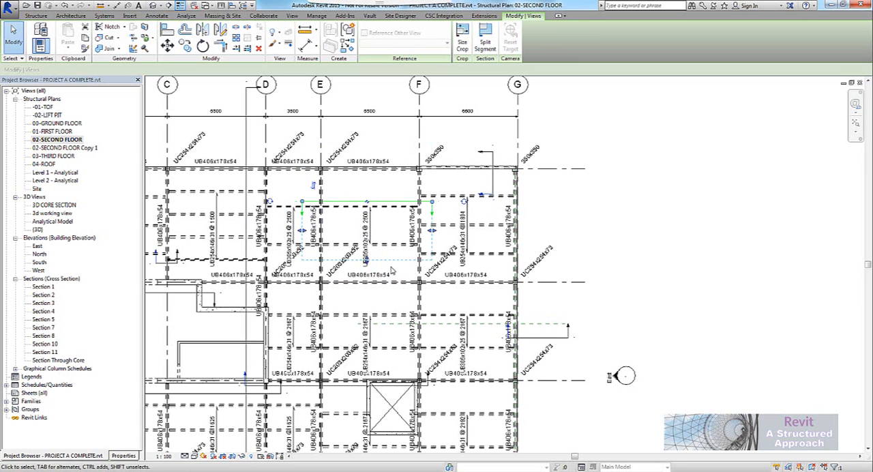
pyautogui.doubleClick(43, 352)
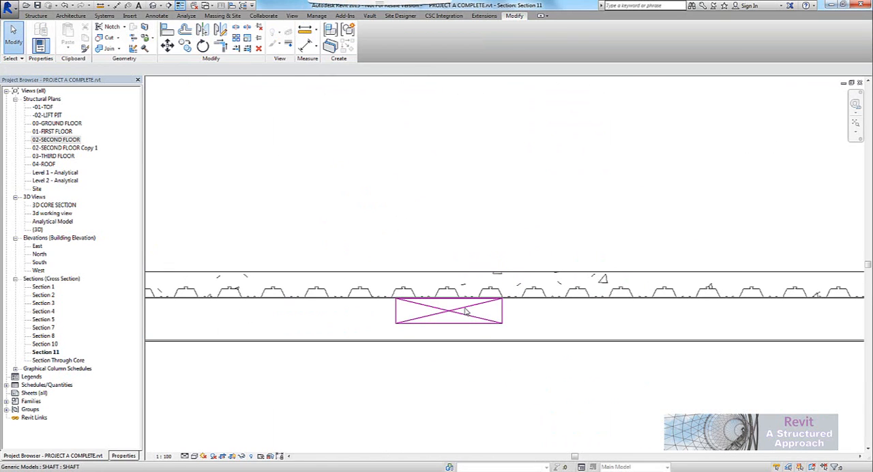
# Step: Inspect the shaft voids through the floor slabs in the 3D CORE SECTION view
pyautogui.click(463, 311)
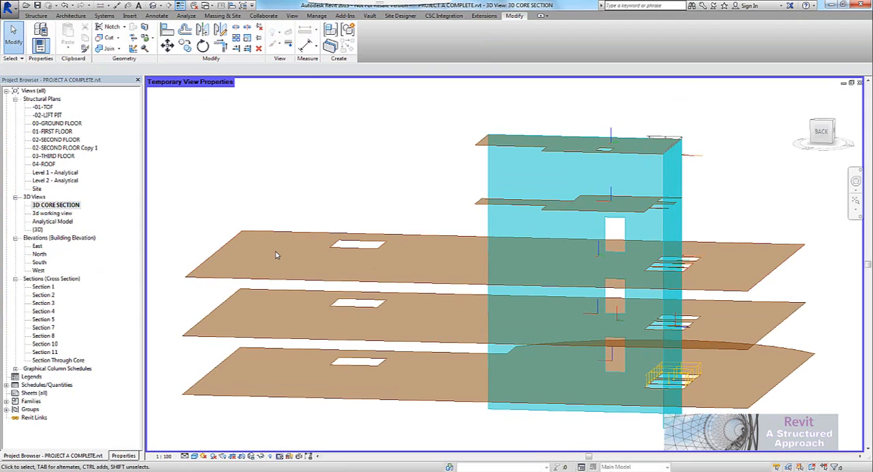
pyautogui.moveTo(42, 229)
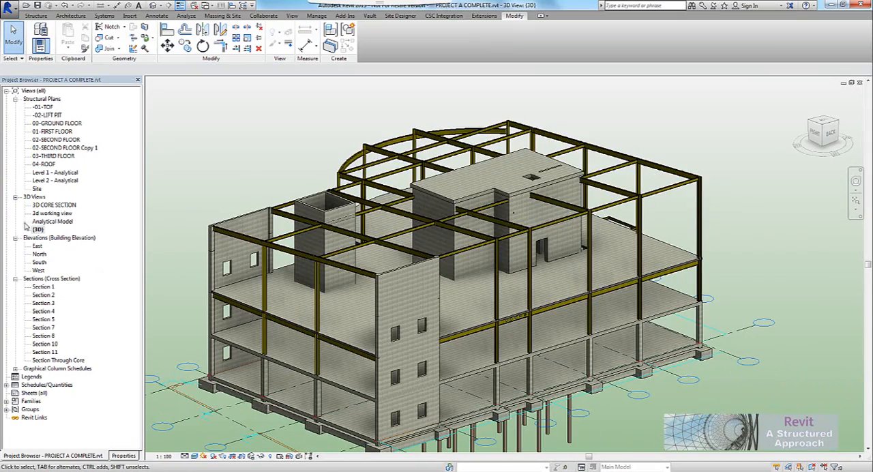
# Step: In the Analytical Model view, edit the analytical floor to exclude the shaft openings and finish
pyautogui.doubleClick(52, 221)
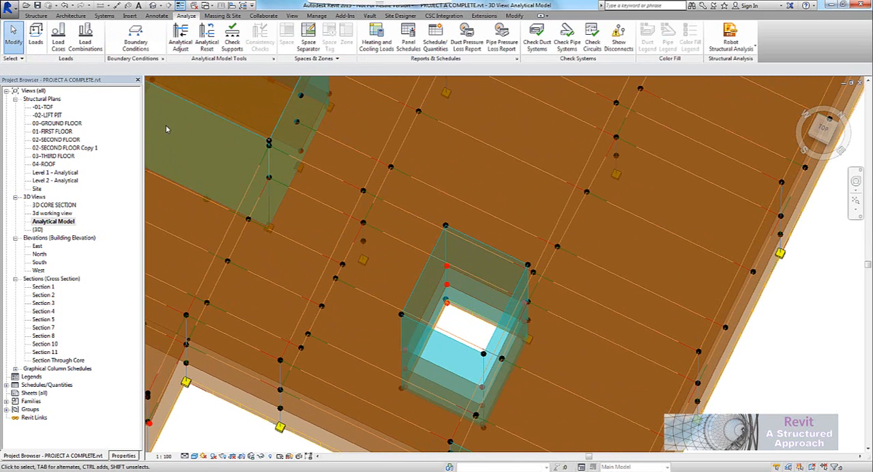
pyautogui.click(180, 38)
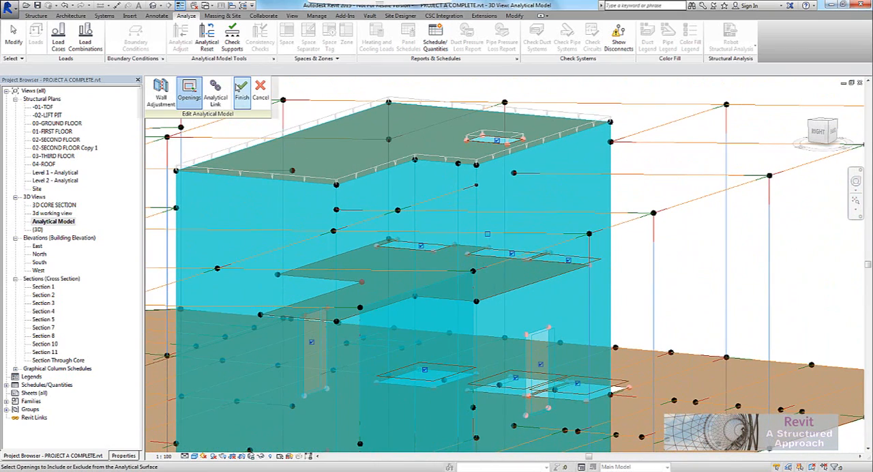
pyautogui.click(242, 89)
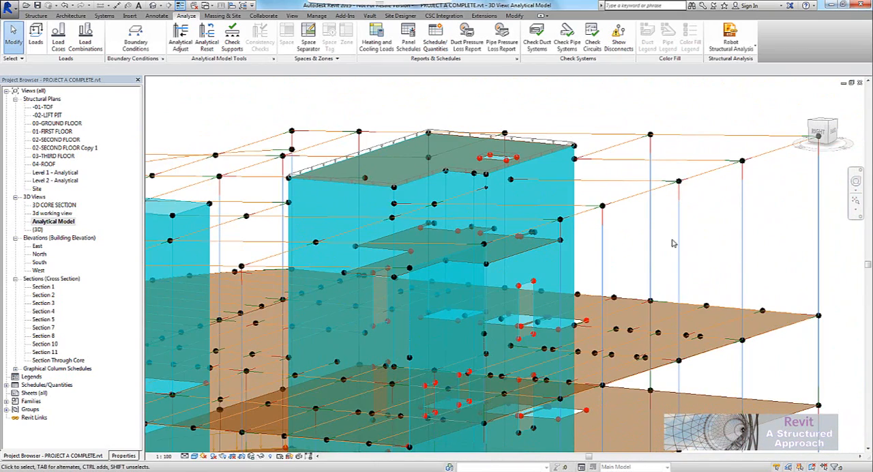